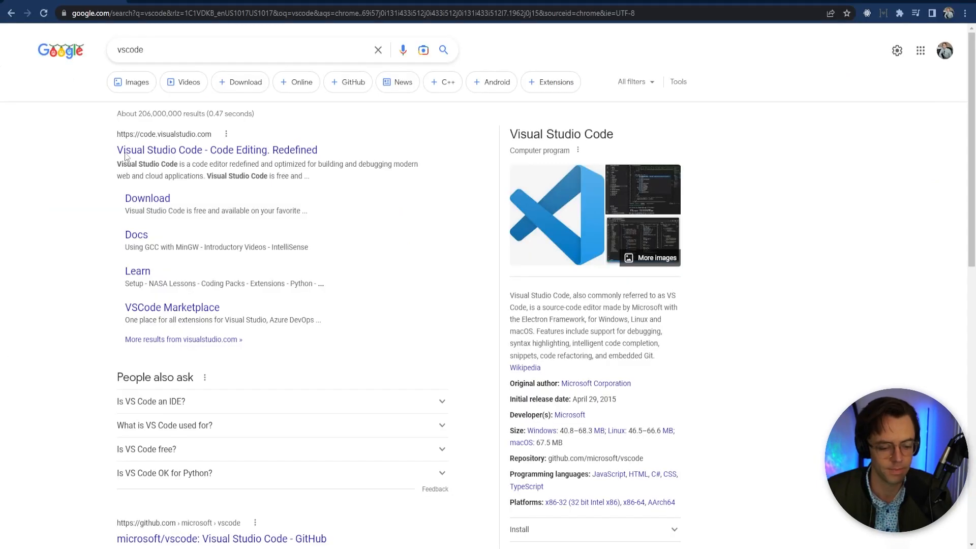
{"action": "mouse_move", "coordinate": [217, 150]}
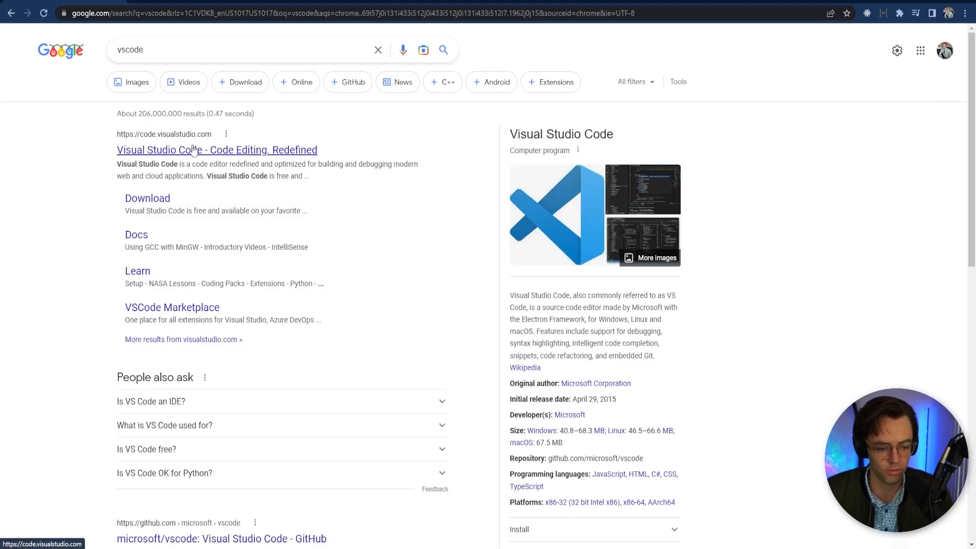
{"action": "mouse_move", "coordinate": [403, 390]}
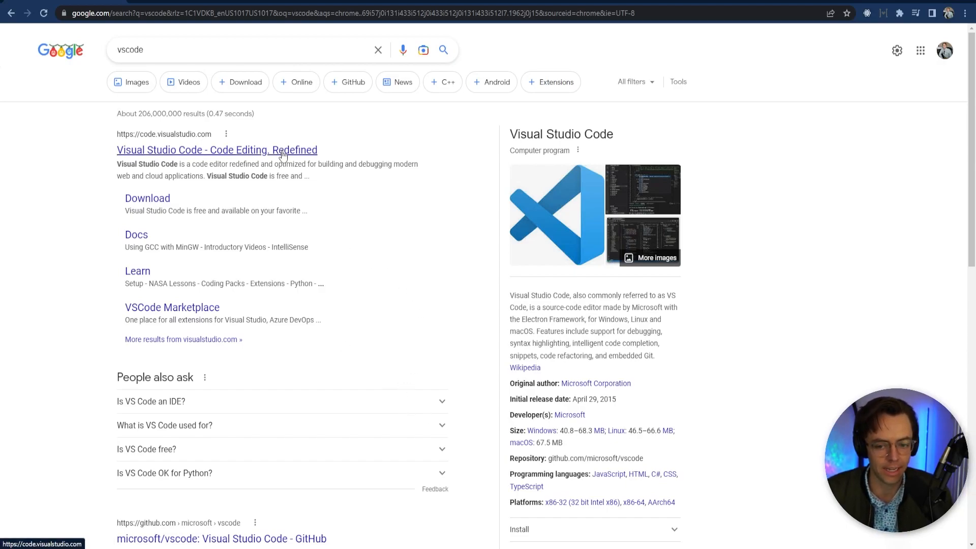
Open code.visualstudio.com from the search results and look over the download offer.
{"action": "left_click", "coordinate": [216, 149]}
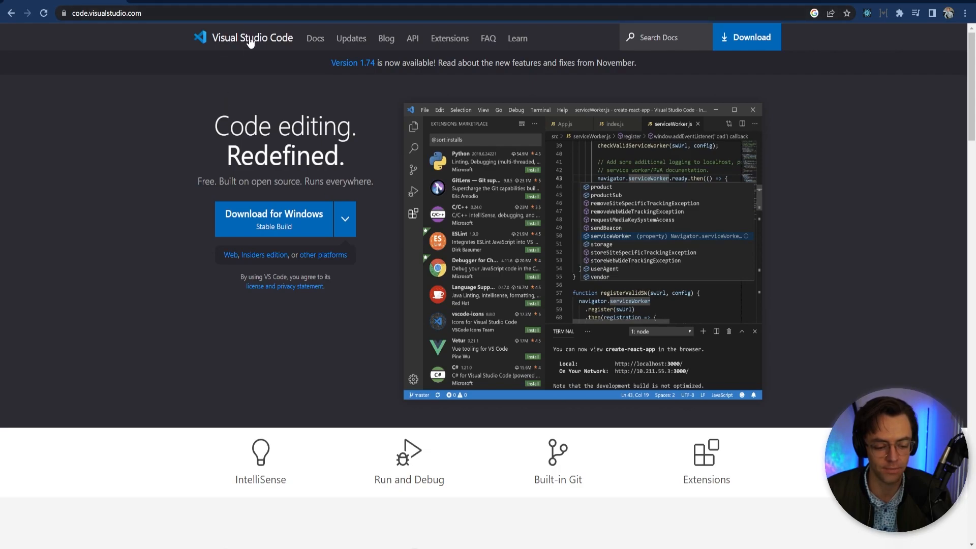
{"action": "scroll", "scroll_direction": "down", "scroll_amount": 3}
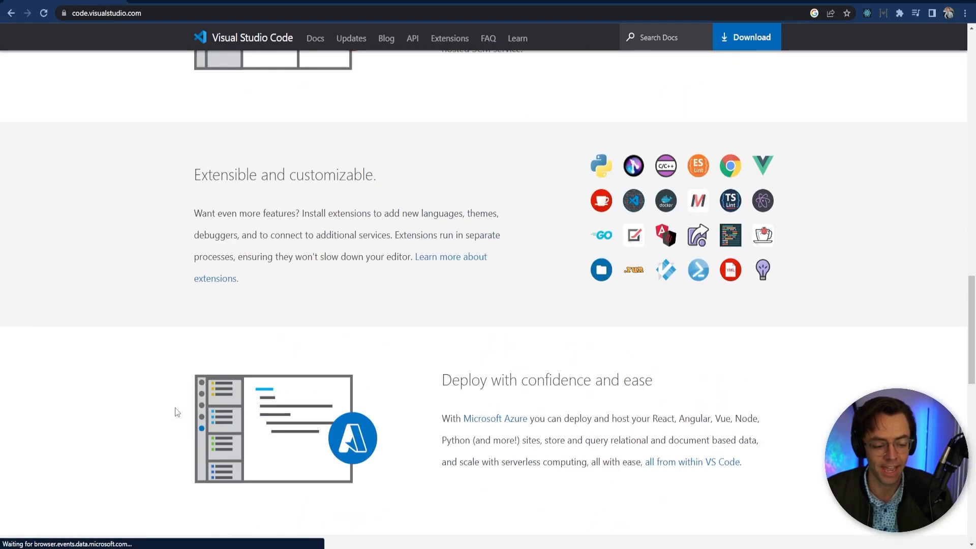
{"action": "scroll", "scroll_direction": "up", "scroll_amount": 3}
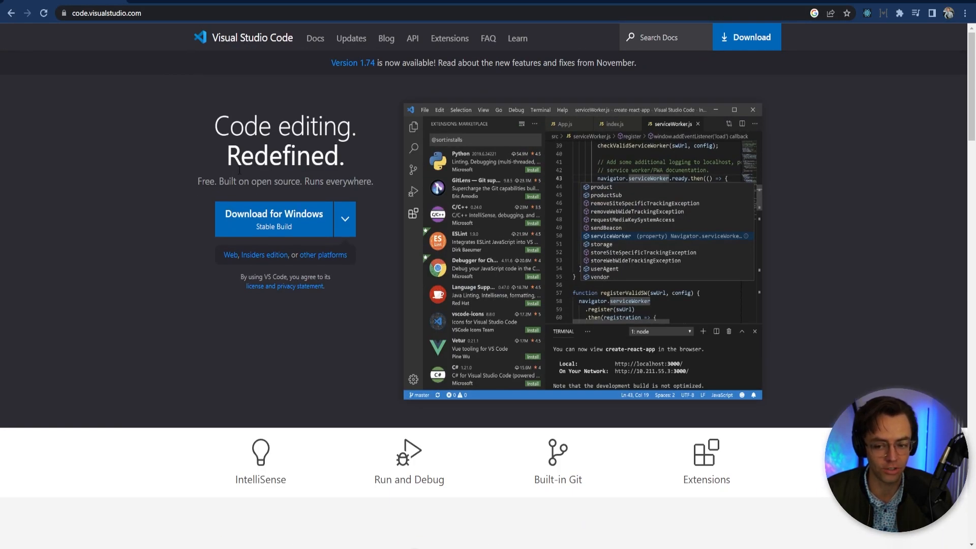
{"action": "mouse_move", "coordinate": [379, 339]}
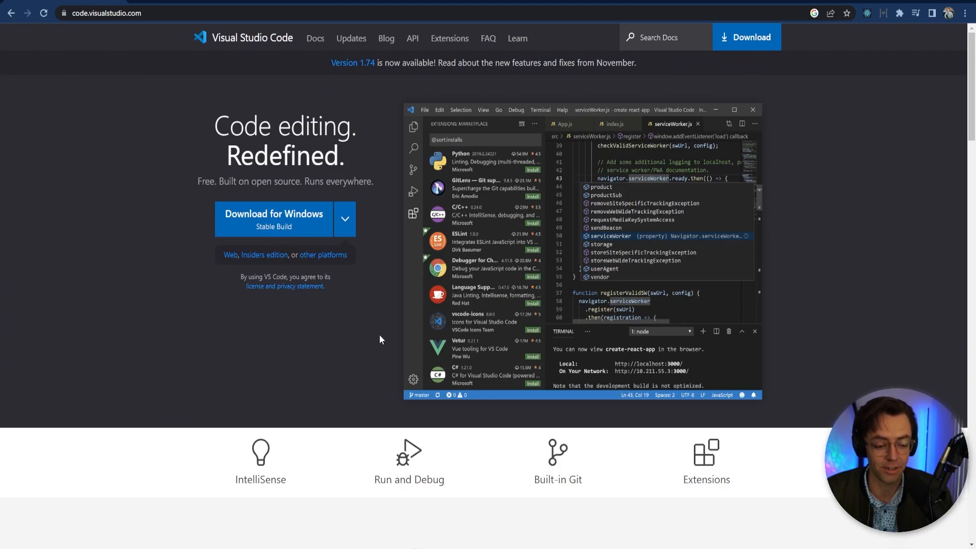
{"action": "mouse_move", "coordinate": [225, 94]}
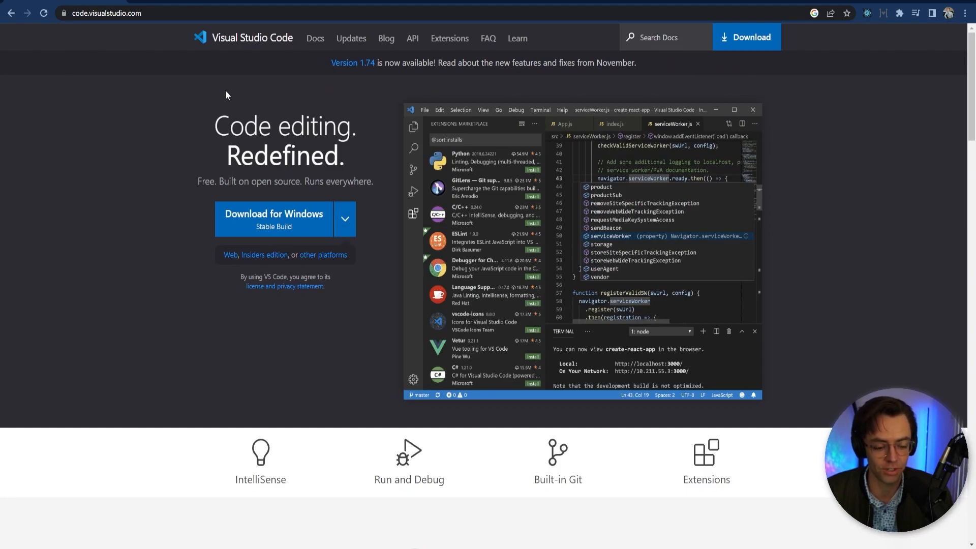
{"action": "mouse_move", "coordinate": [314, 224]}
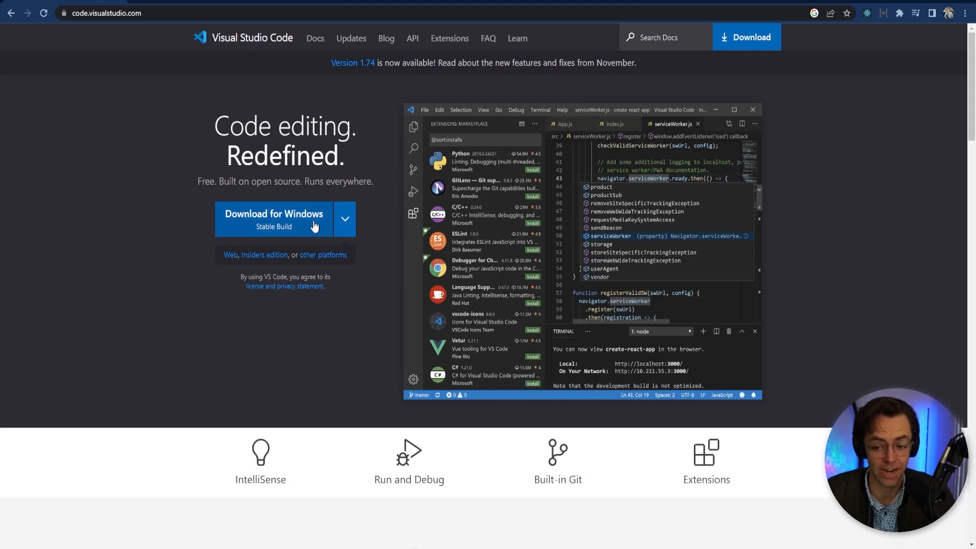
{"action": "mouse_move", "coordinate": [373, 148]}
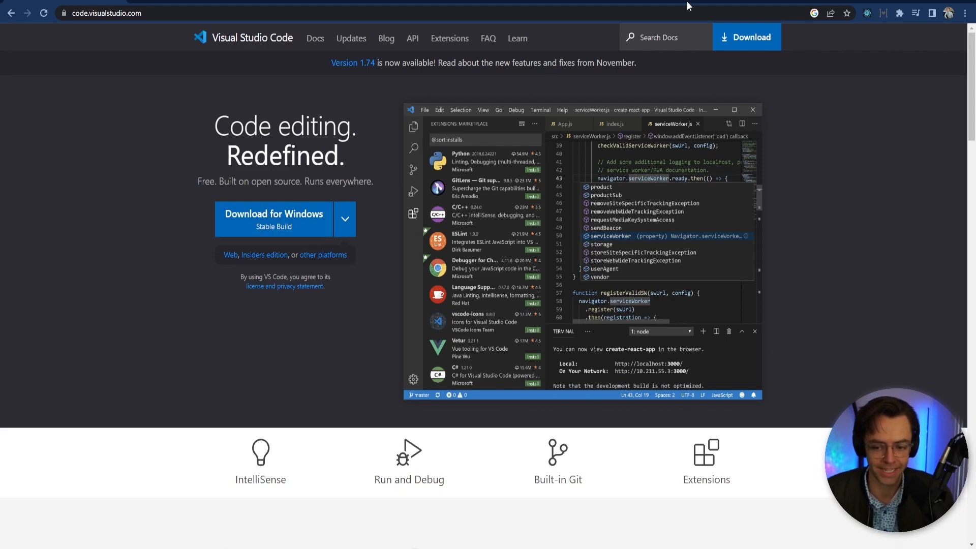
{"action": "mouse_move", "coordinate": [279, 93]}
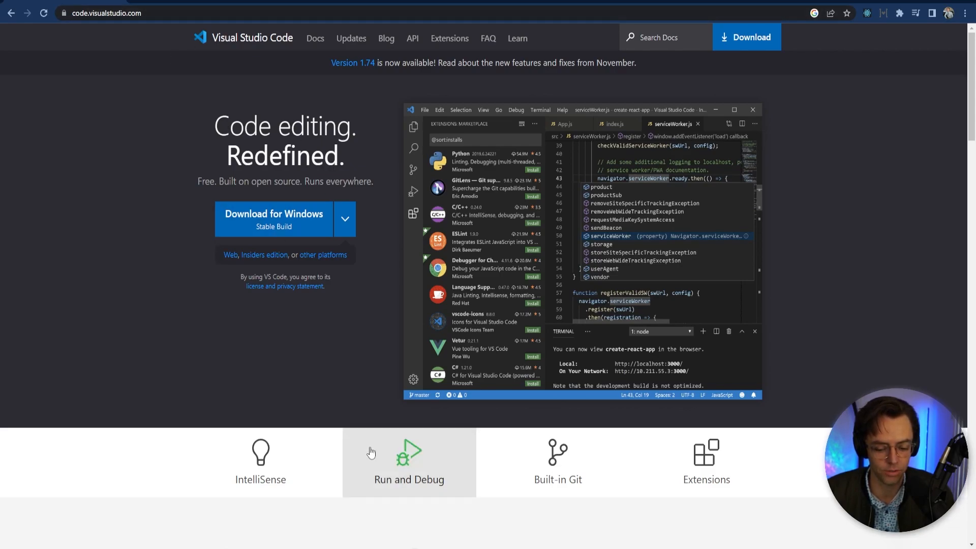
{"action": "mouse_move", "coordinate": [105, 308]}
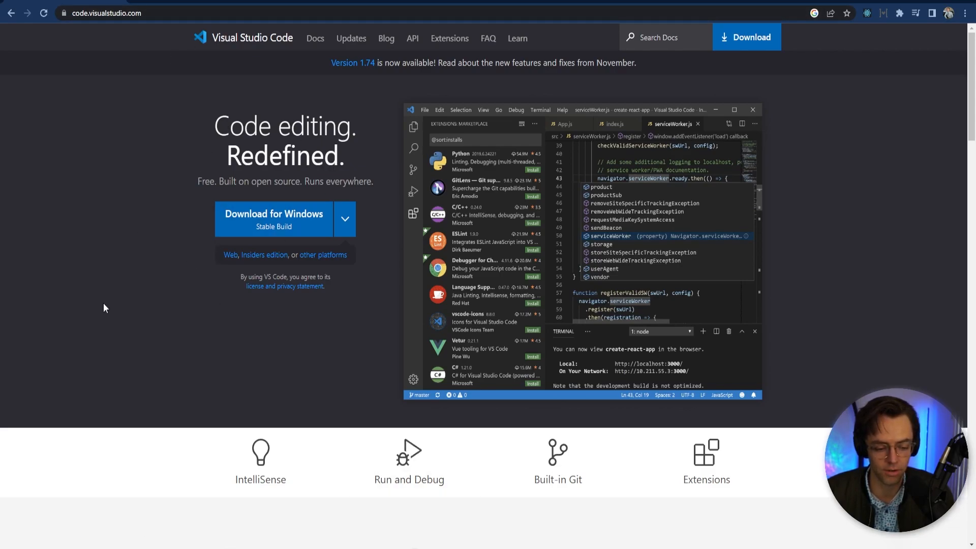
{"action": "mouse_move", "coordinate": [322, 255]}
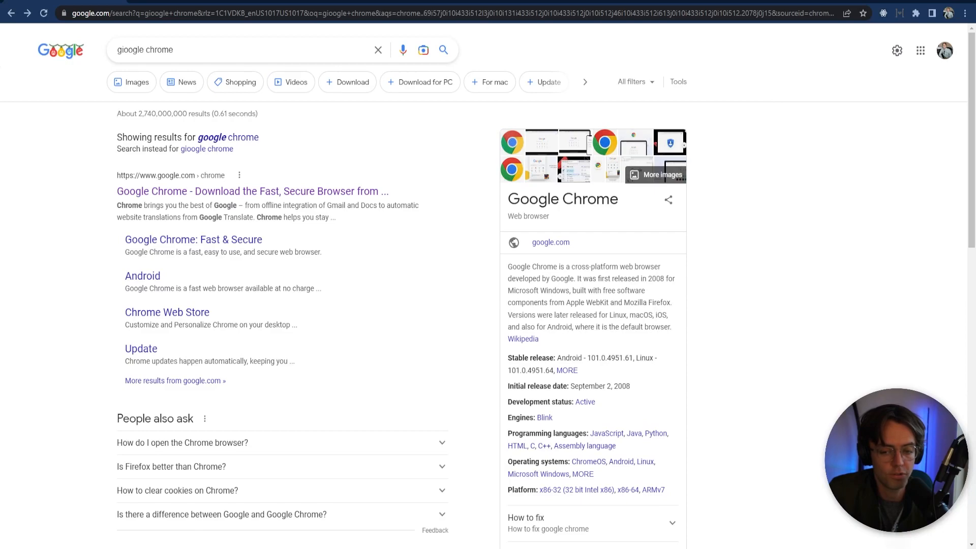
{"action": "mouse_move", "coordinate": [313, 156]}
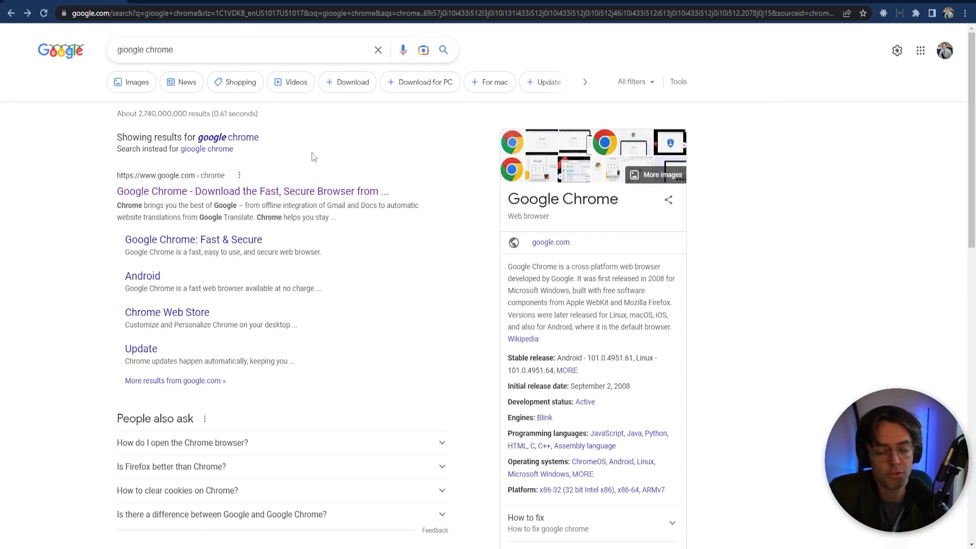
{"action": "mouse_move", "coordinate": [372, 169]}
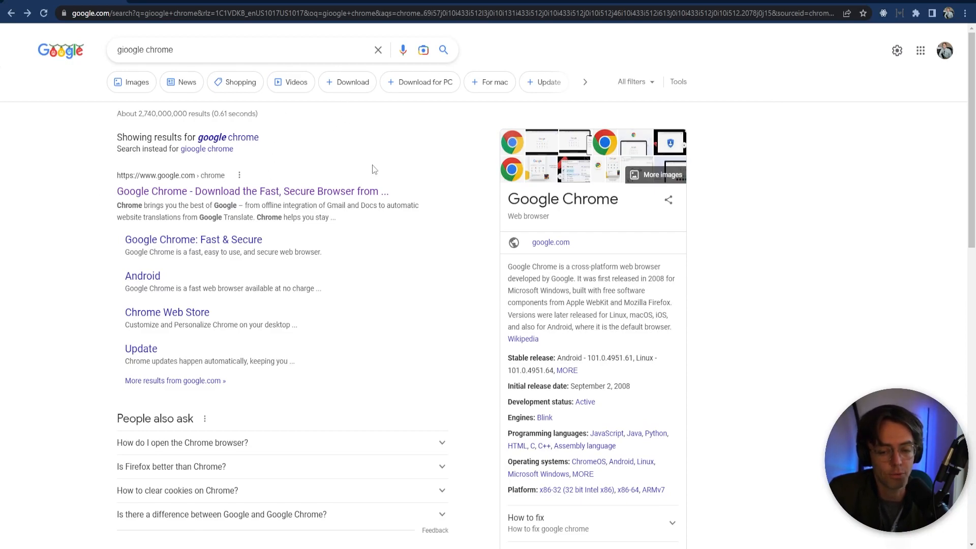
{"action": "mouse_move", "coordinate": [373, 206]}
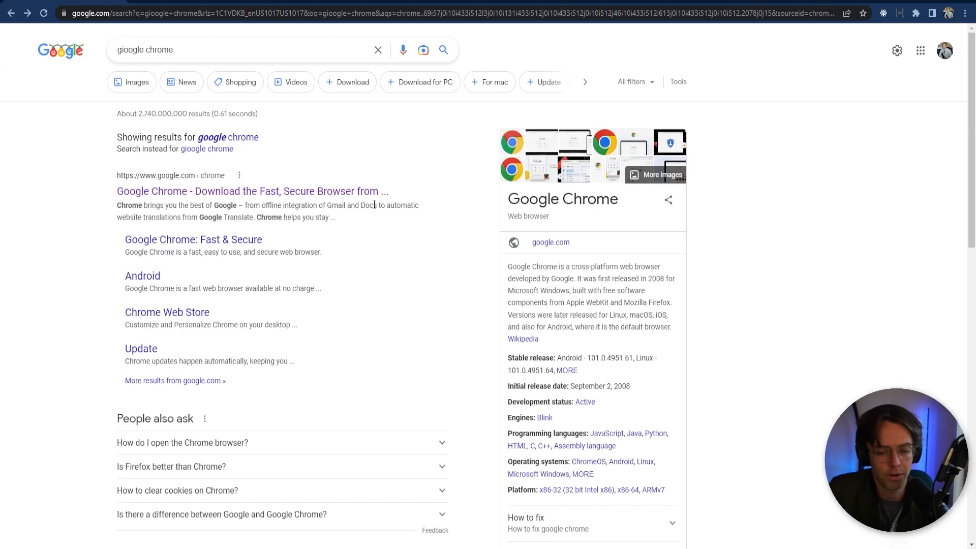
{"action": "mouse_move", "coordinate": [381, 166]}
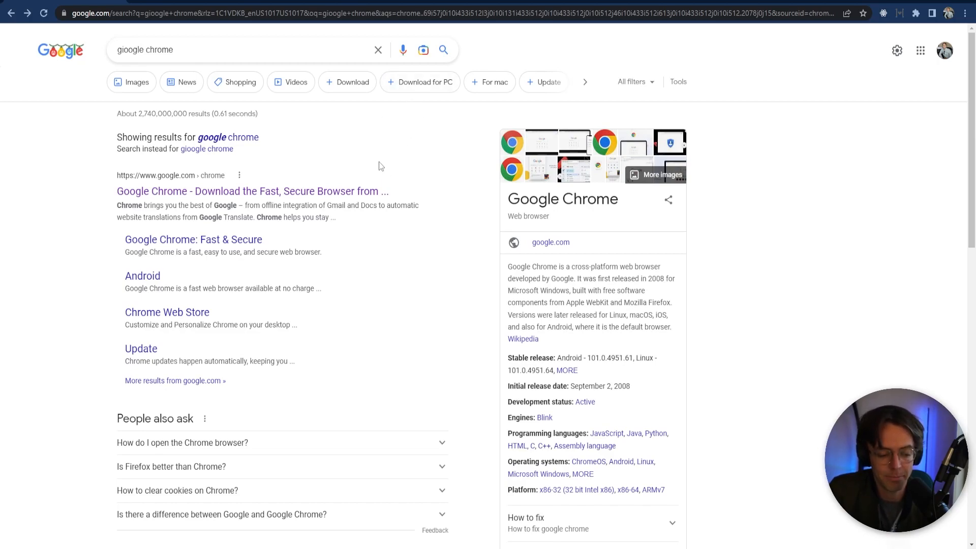
{"action": "mouse_move", "coordinate": [427, 203]}
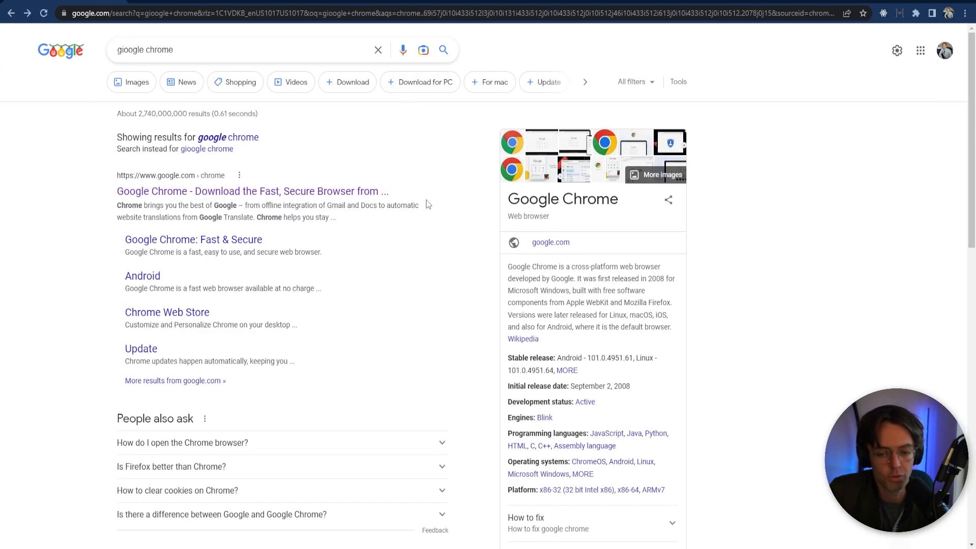
{"action": "mouse_move", "coordinate": [381, 161]}
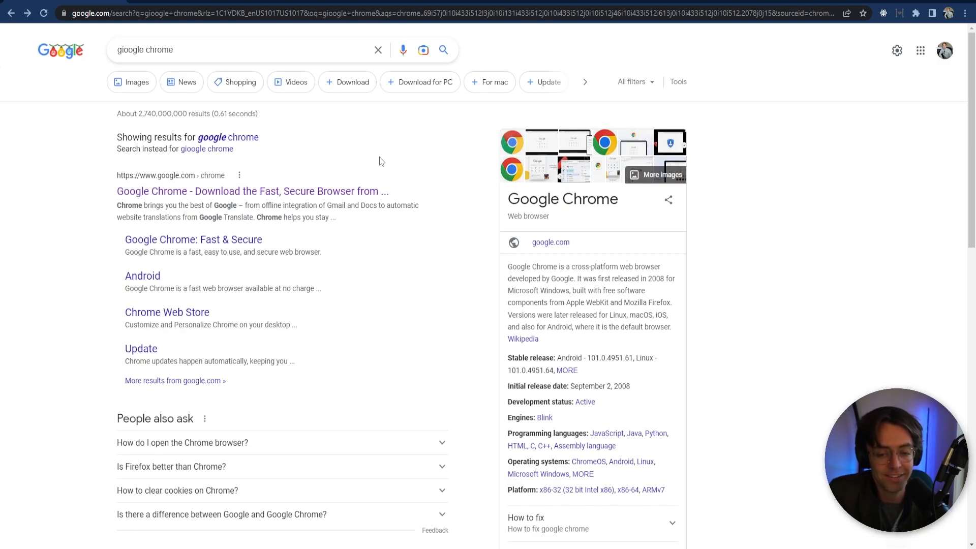
{"action": "mouse_move", "coordinate": [336, 192]}
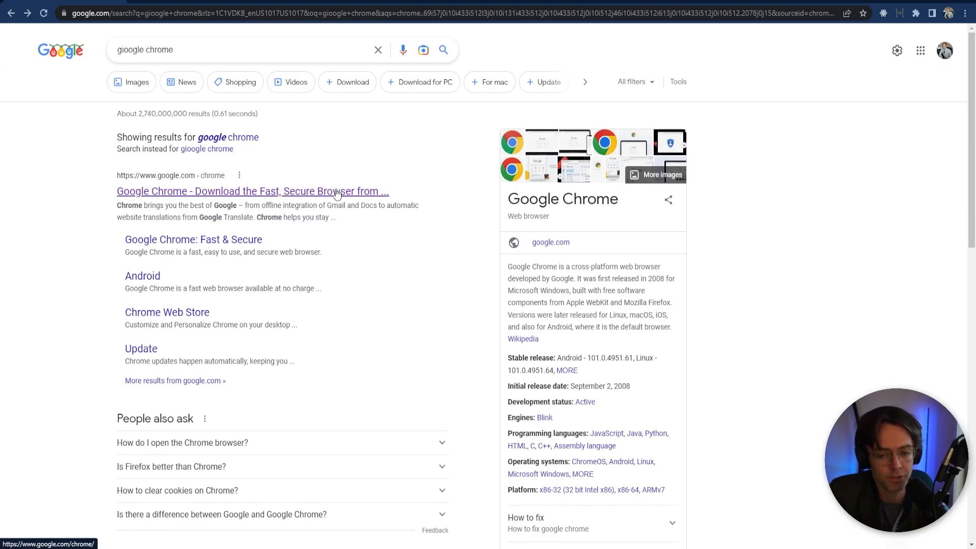
Open the official google.com/chrome download page from the search results.
{"action": "left_click", "coordinate": [252, 191]}
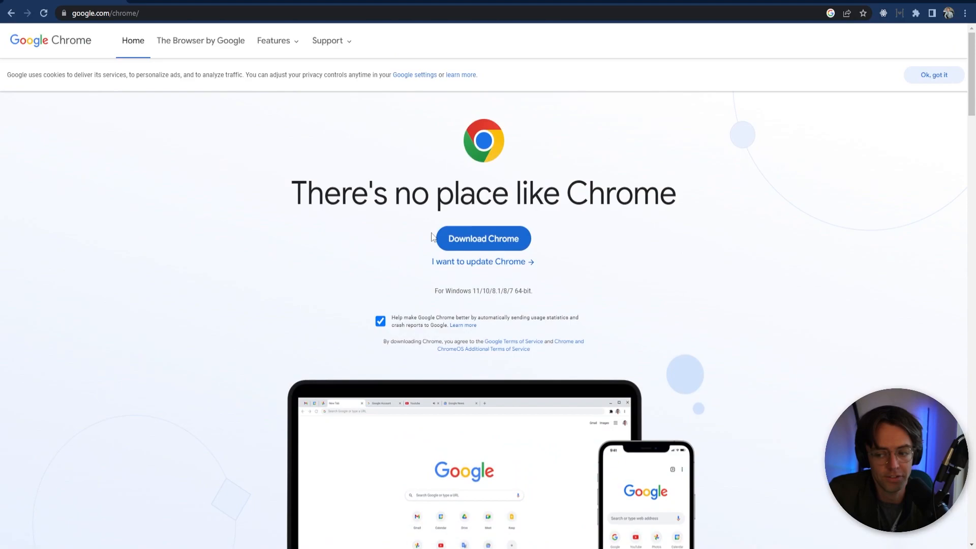
{"action": "mouse_move", "coordinate": [483, 238]}
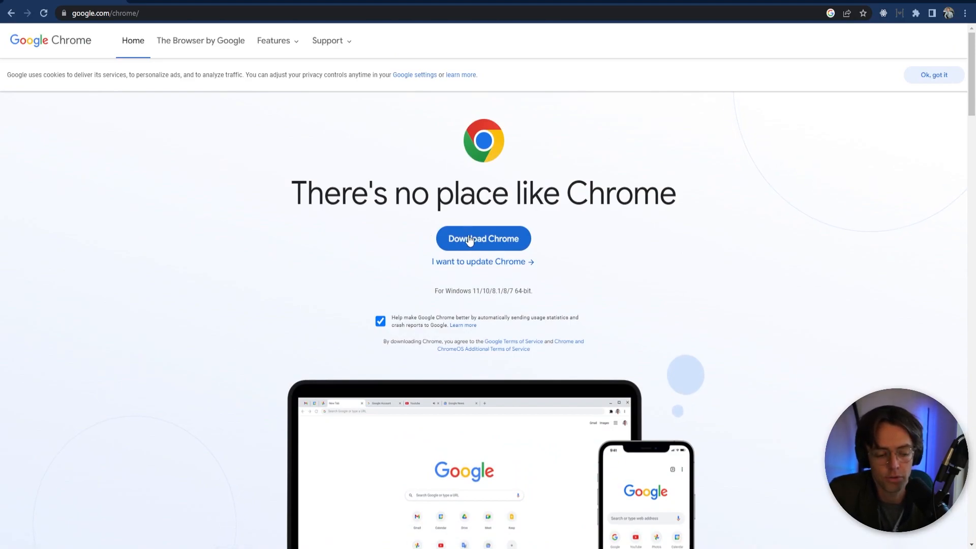
{"action": "mouse_move", "coordinate": [330, 161]}
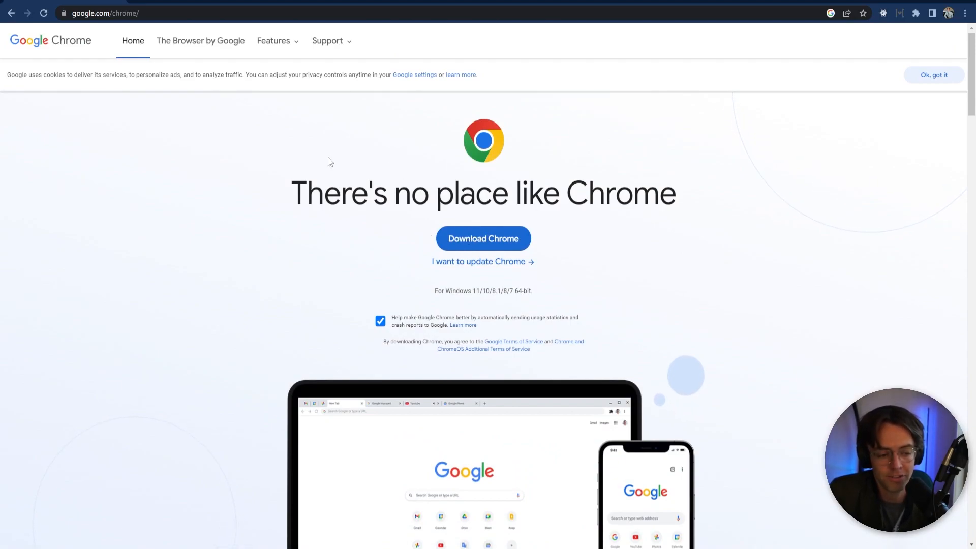
{"action": "mouse_move", "coordinate": [271, 216]}
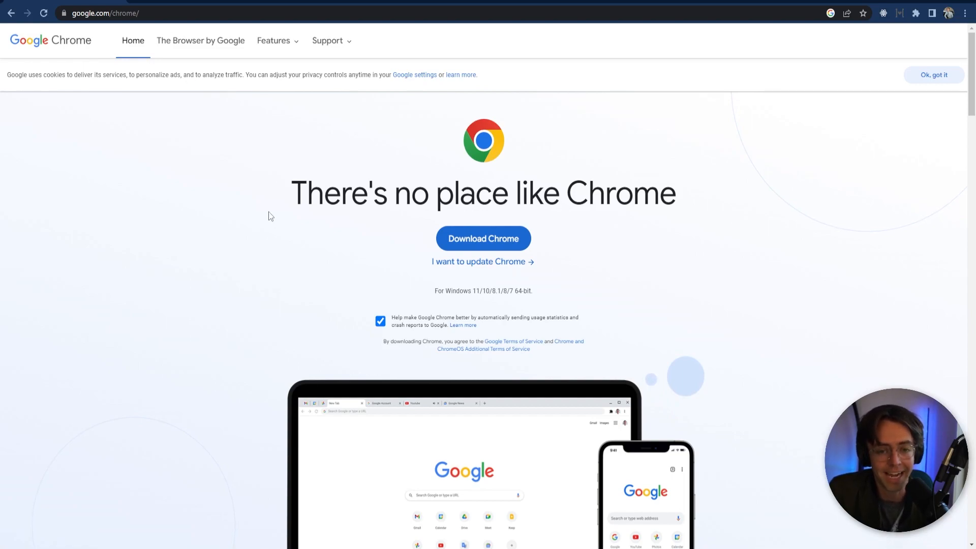
{"action": "mouse_move", "coordinate": [281, 242]}
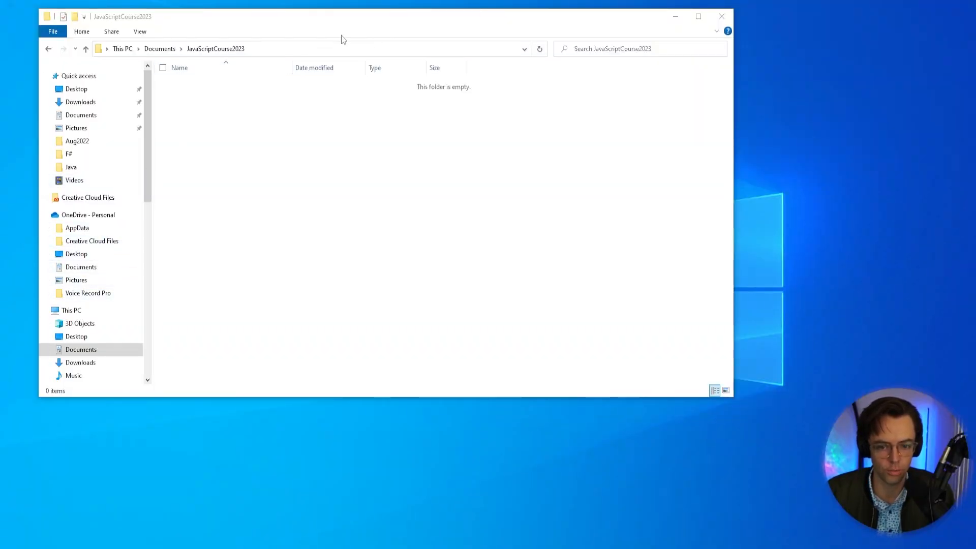
{"action": "mouse_move", "coordinate": [159, 49]}
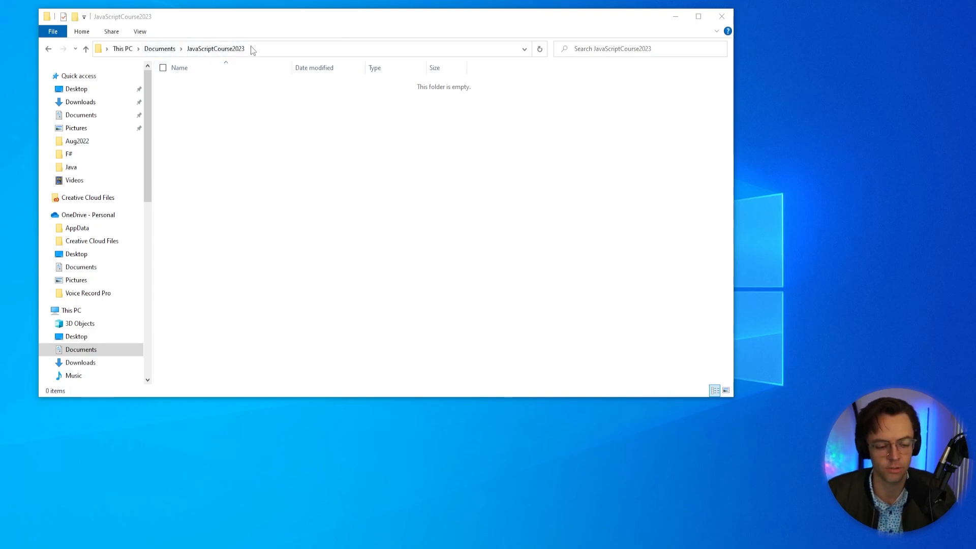
{"action": "mouse_move", "coordinate": [380, 152]}
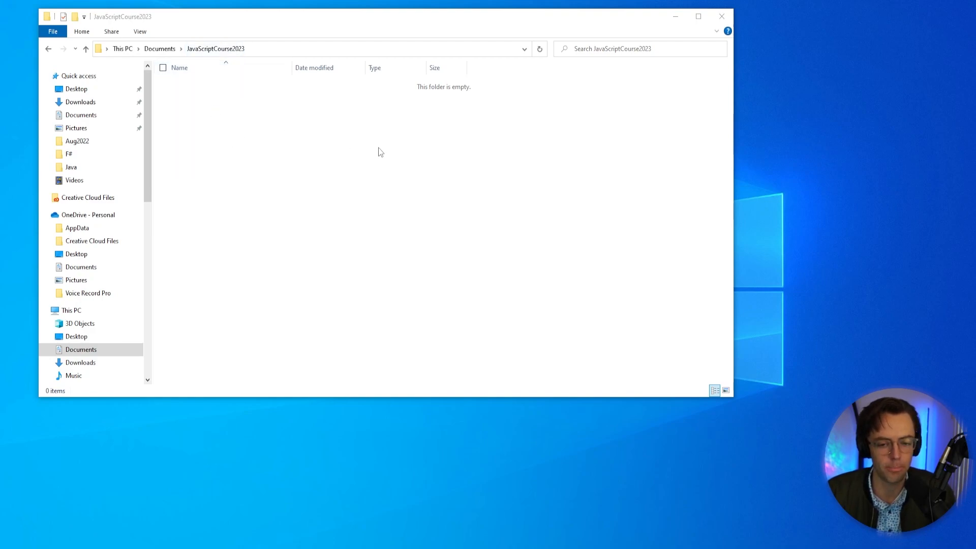
Open the empty JavaScriptCourse2023 folder as a project via Open with Code.
{"action": "right_click", "coordinate": [380, 152]}
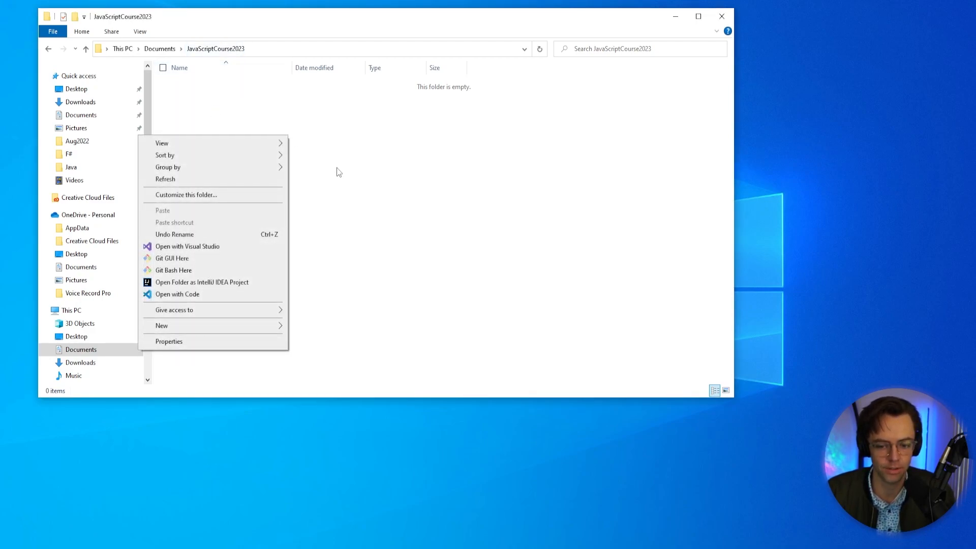
{"action": "mouse_move", "coordinate": [442, 220]}
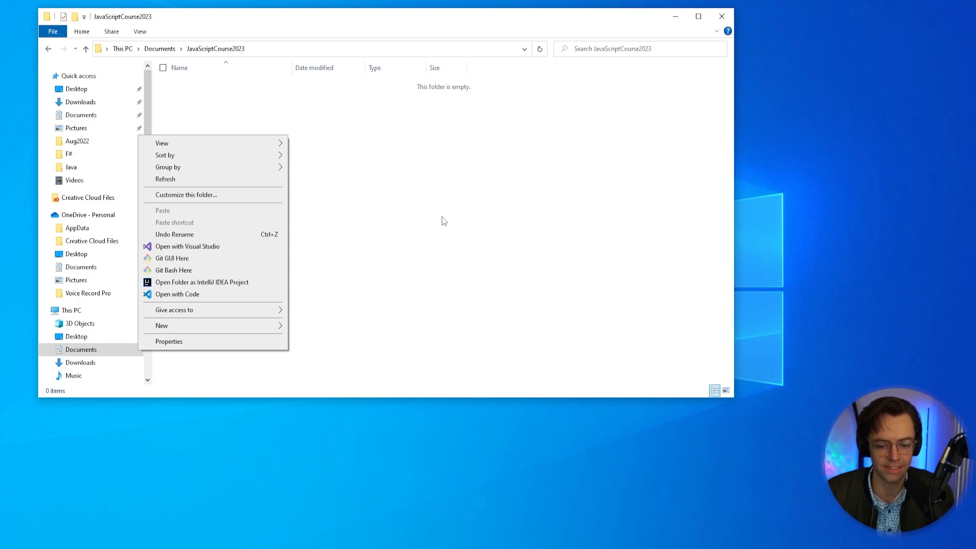
{"action": "left_click", "coordinate": [590, 330]}
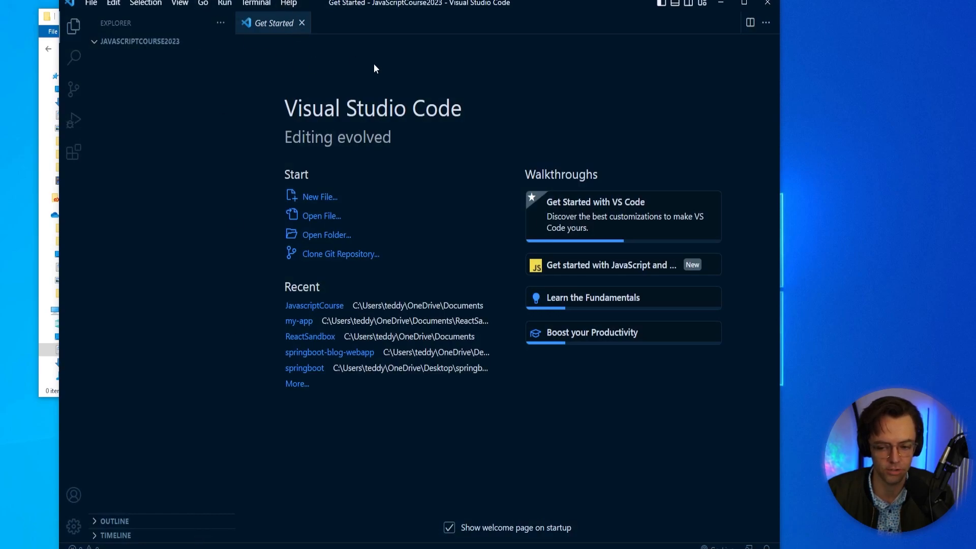
{"action": "mouse_move", "coordinate": [343, 81]}
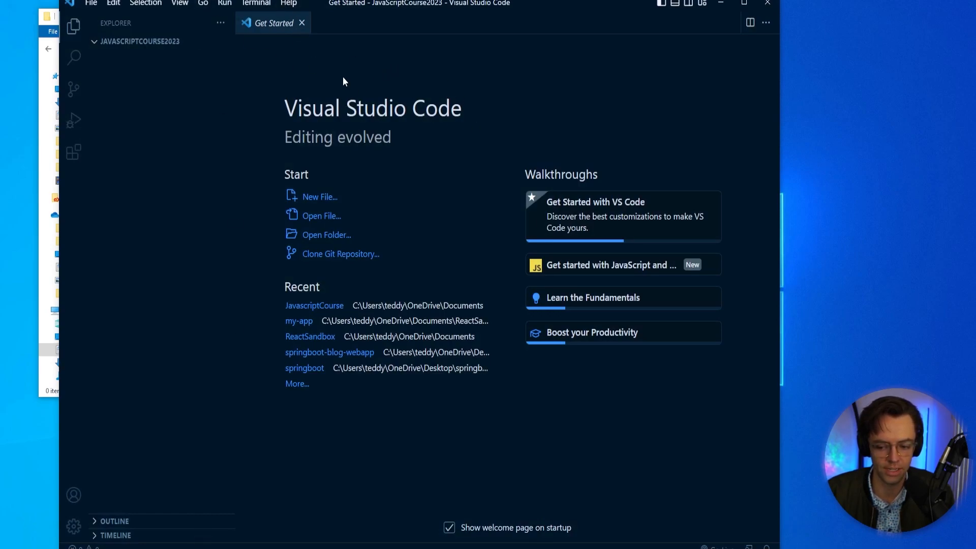
In the Extensions view, search 'Li' and review the installed Live Server extension's details.
{"action": "left_click", "coordinate": [73, 120]}
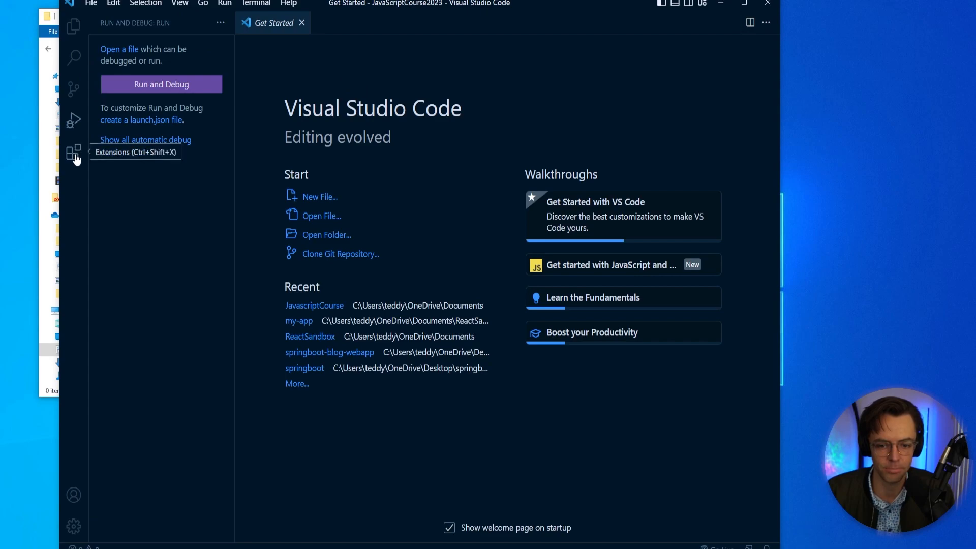
{"action": "left_click", "coordinate": [74, 151]}
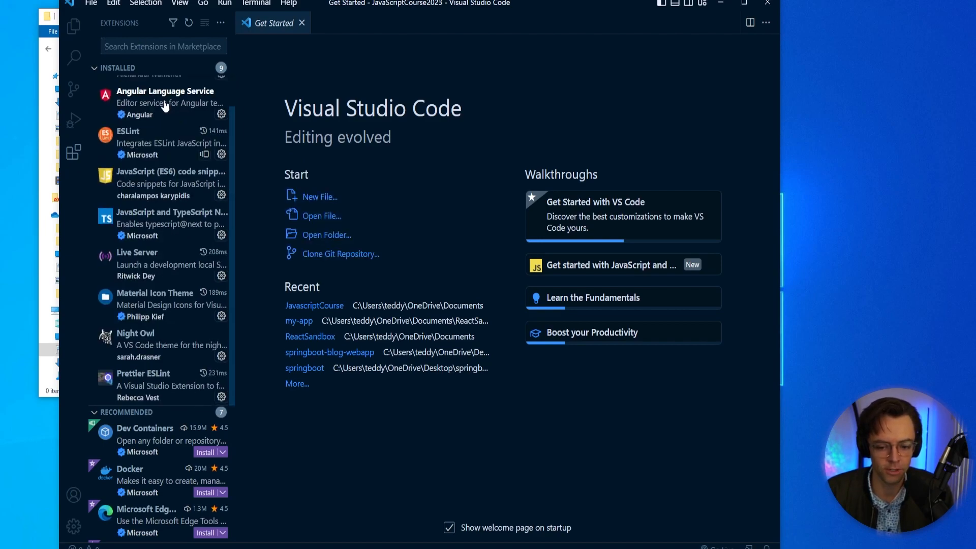
{"action": "type", "text": "LiveServer"}
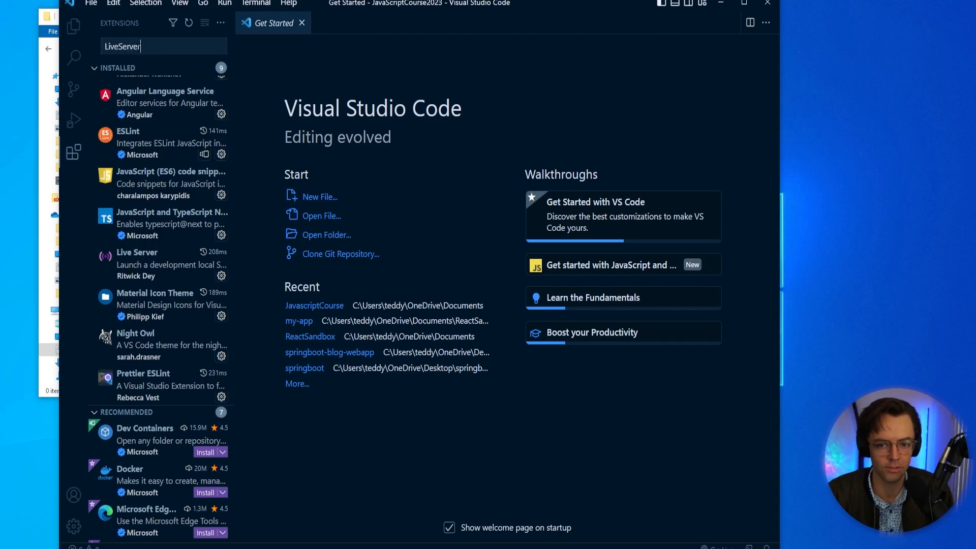
{"action": "left_click", "coordinate": [149, 81]}
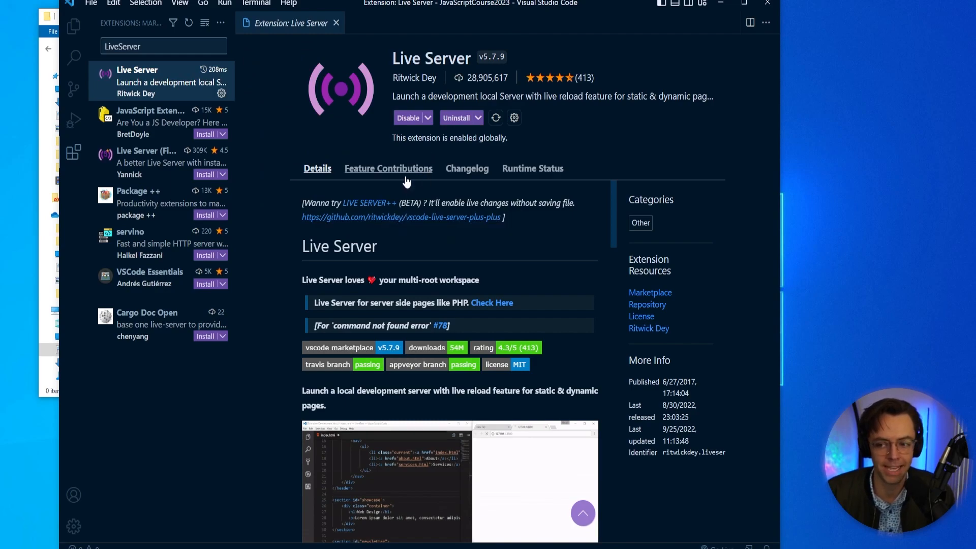
{"action": "mouse_move", "coordinate": [408, 118]}
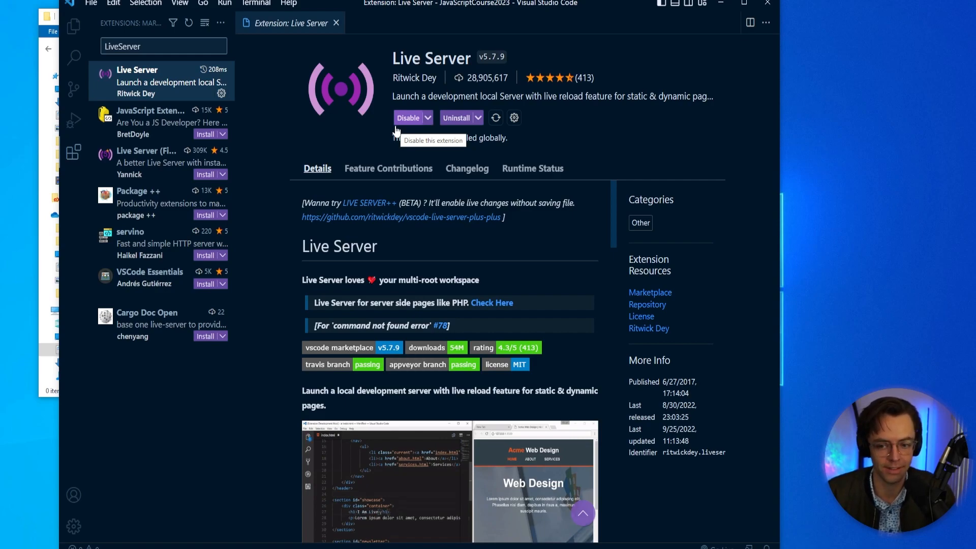
{"action": "mouse_move", "coordinate": [532, 106]}
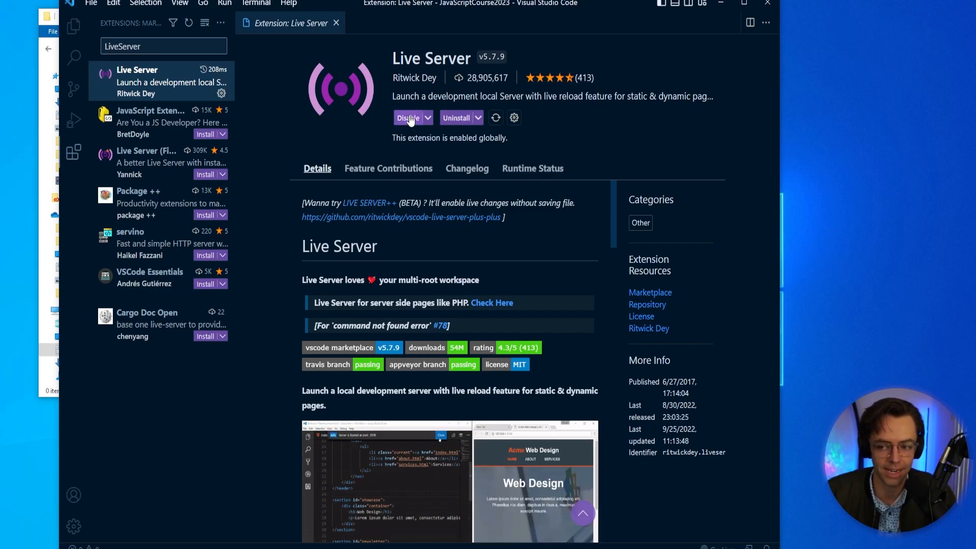
{"action": "mouse_move", "coordinate": [148, 55]}
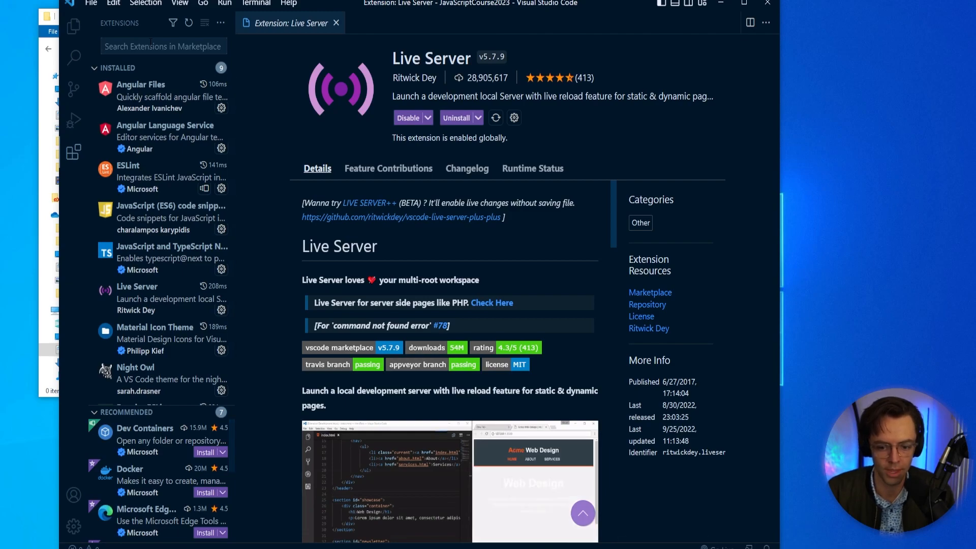
{"action": "scroll", "scroll_direction": "down", "scroll_amount": 3}
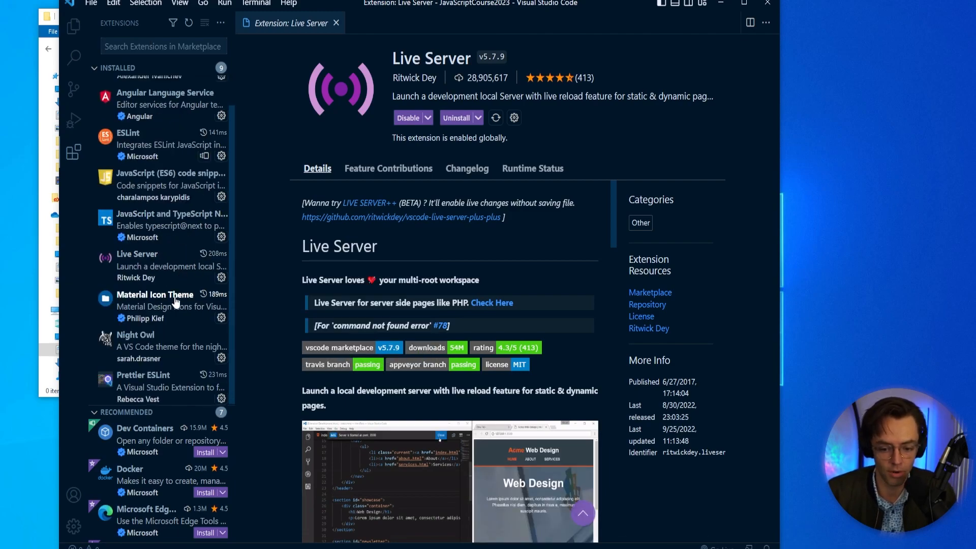
{"action": "mouse_move", "coordinate": [173, 313]}
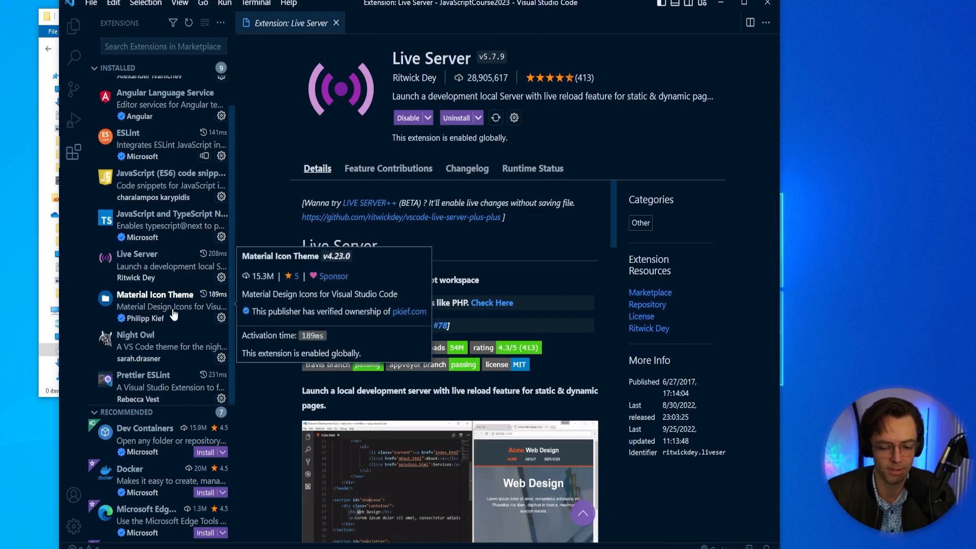
{"action": "mouse_move", "coordinate": [178, 308]}
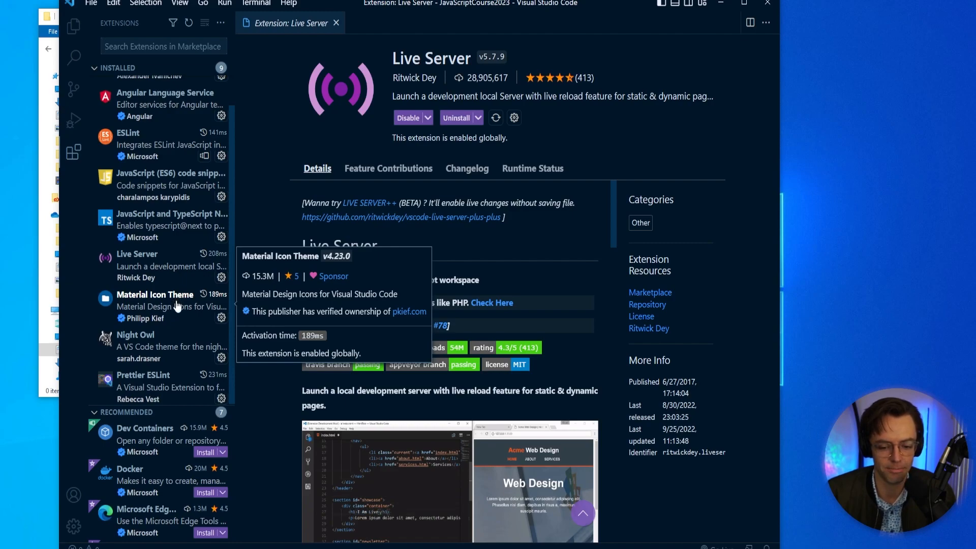
{"action": "mouse_move", "coordinate": [144, 349]}
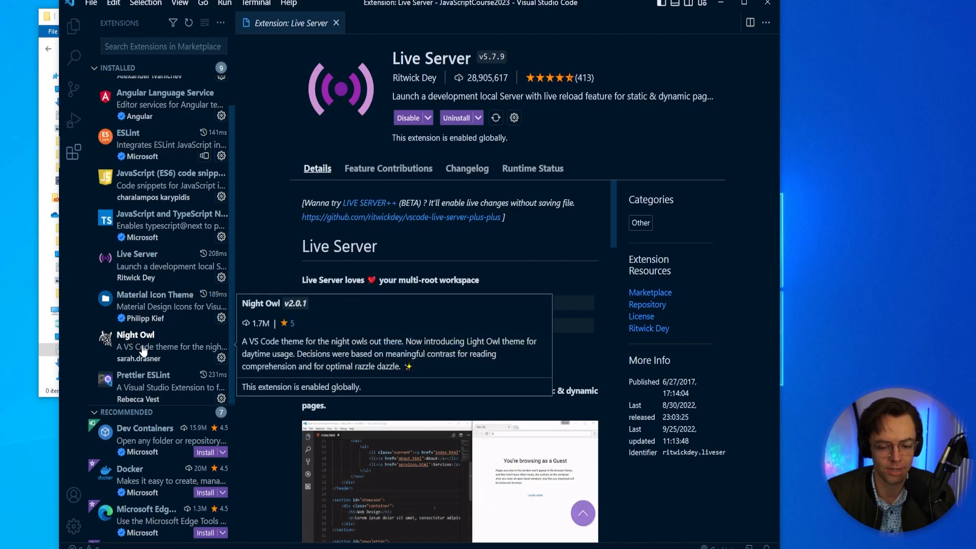
{"action": "scroll", "scroll_direction": "up", "scroll_amount": 3}
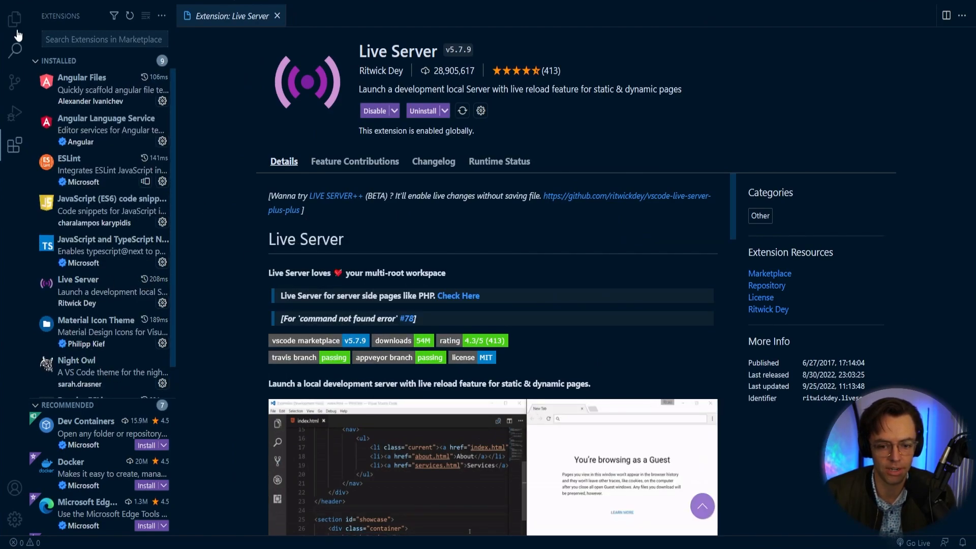
{"action": "mouse_move", "coordinate": [95, 319]}
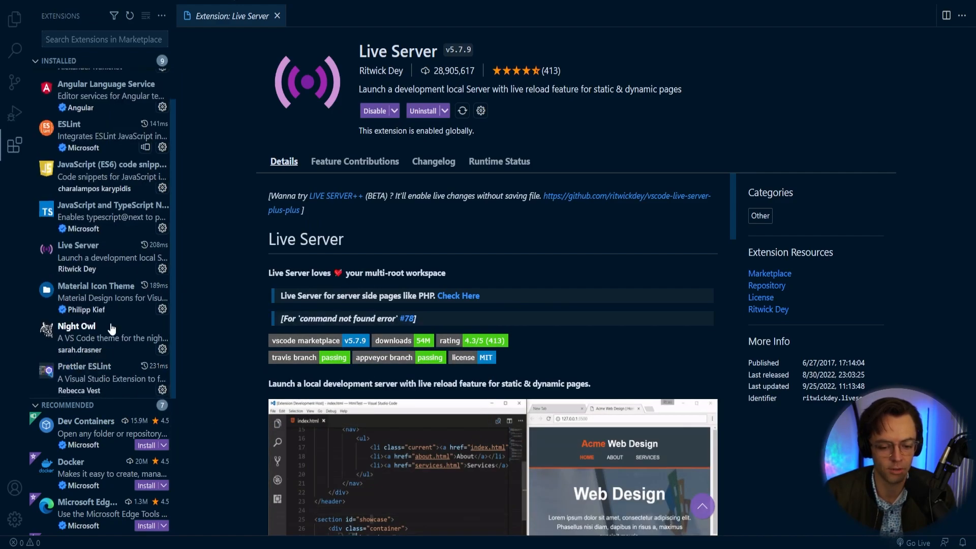
{"action": "mouse_move", "coordinate": [93, 296]}
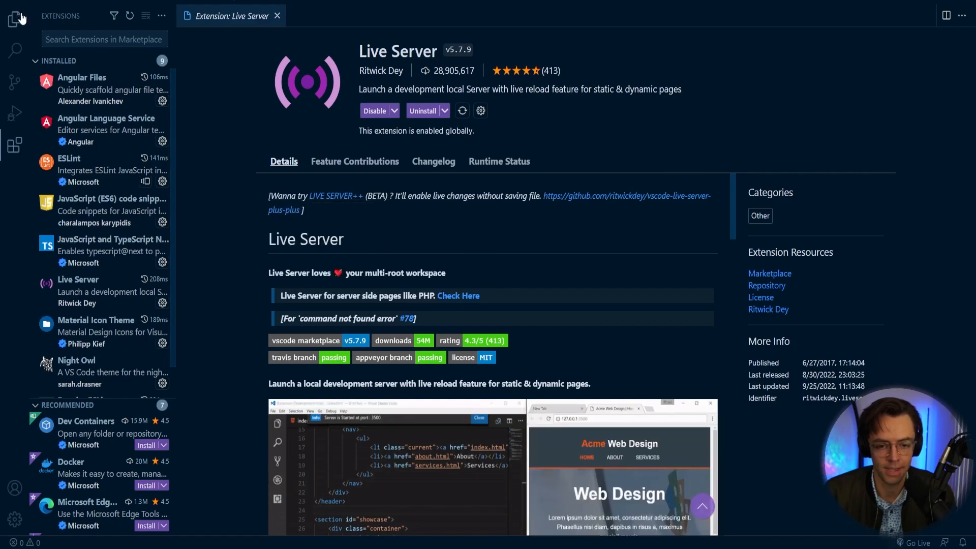
In the Explorer, create a new file named index.html and open it in the editor.
{"action": "left_click", "coordinate": [15, 18]}
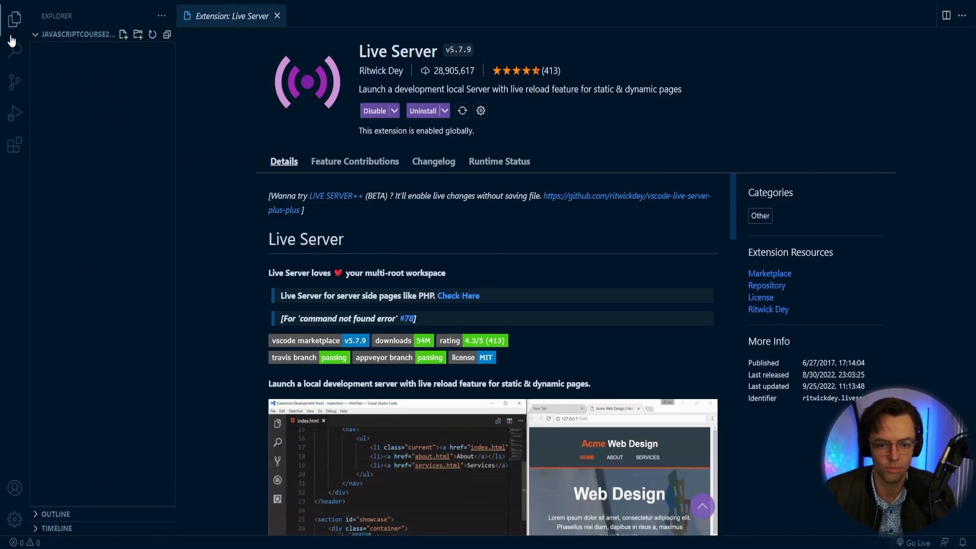
{"action": "mouse_move", "coordinate": [14, 20]}
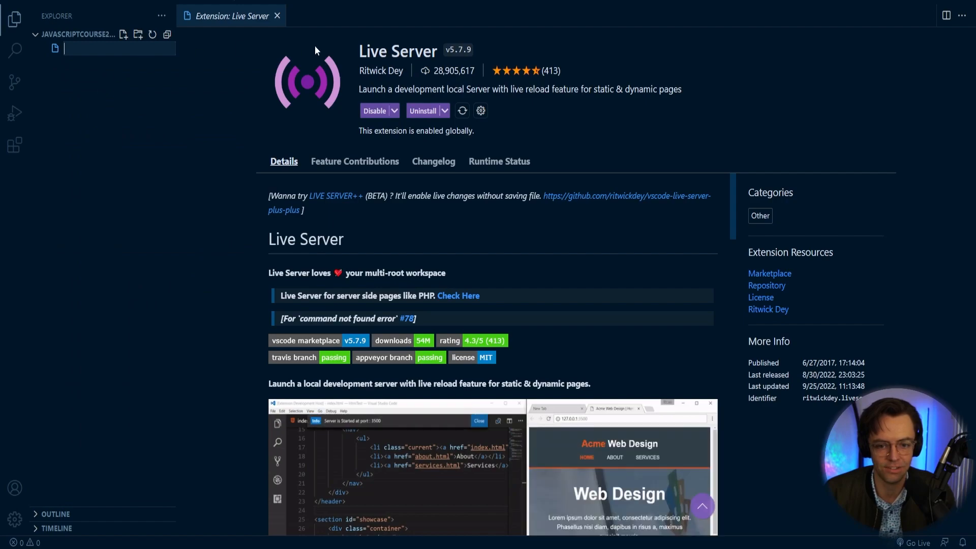
{"action": "type", "text": "index"}
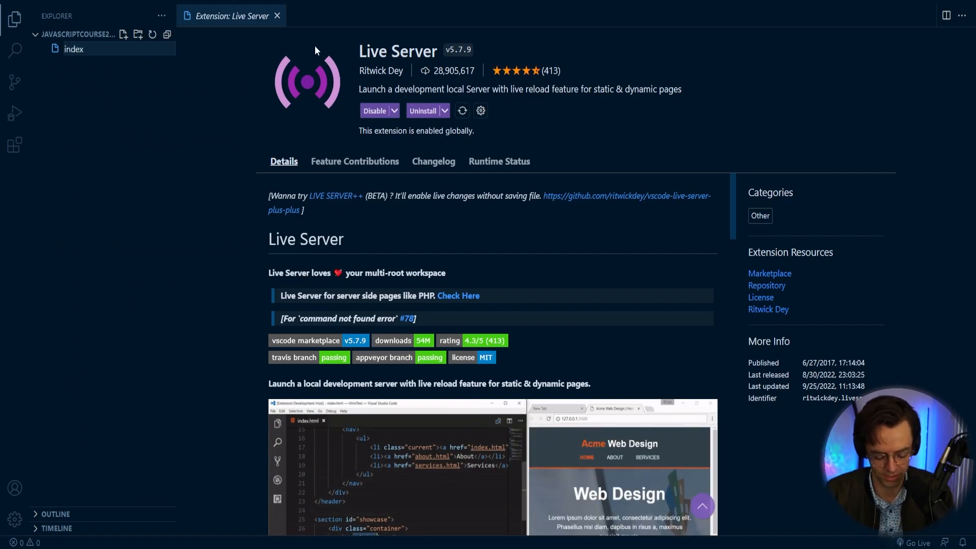
{"action": "left_click", "coordinate": [73, 49]}
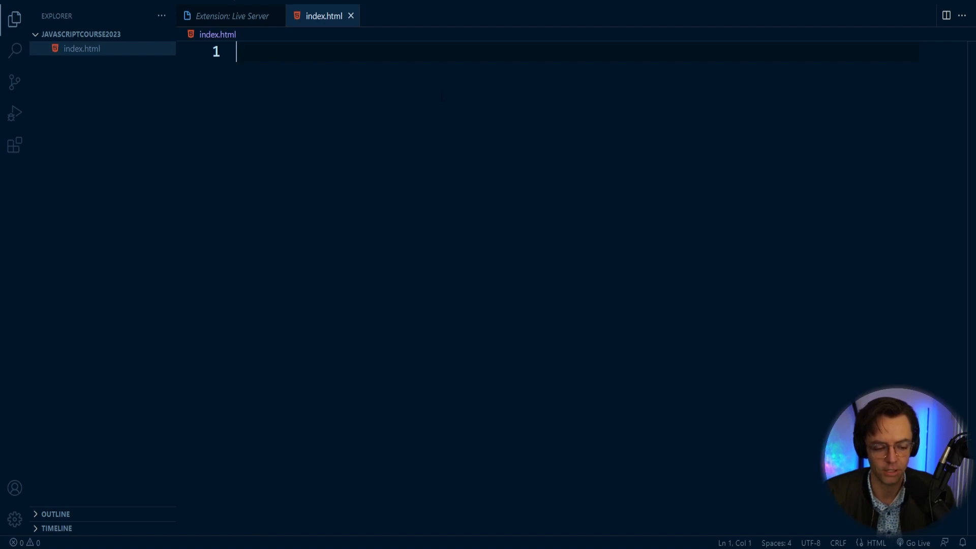
{"action": "type", "text": "!"}
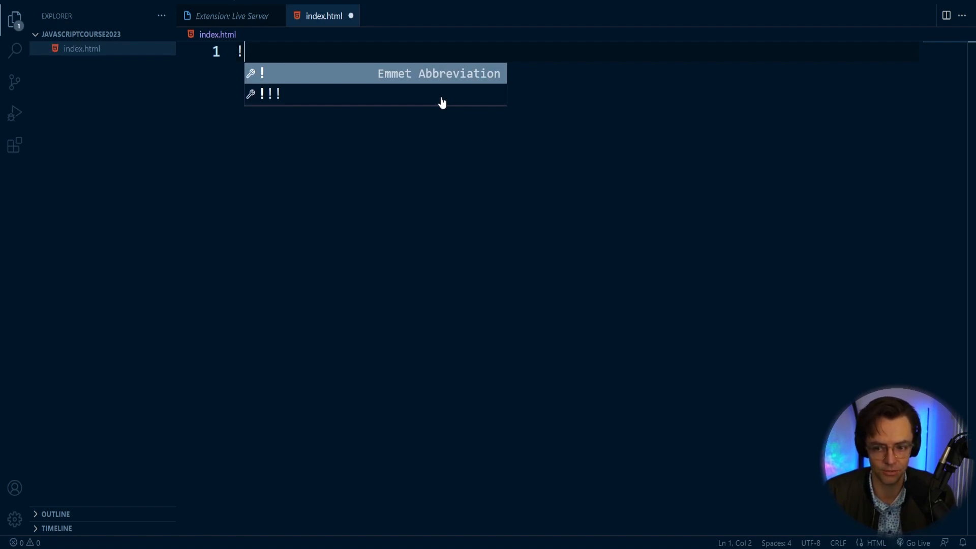
{"action": "mouse_move", "coordinate": [272, 73]}
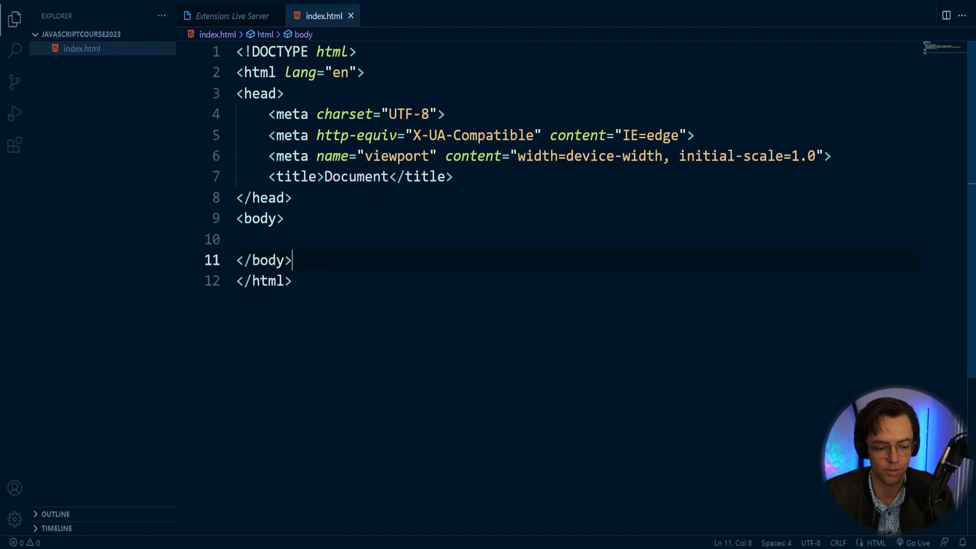
Serve index.html with Open with Live Server so its blank page appears at 127.0.0.1:5500.
{"action": "right_click", "coordinate": [81, 49]}
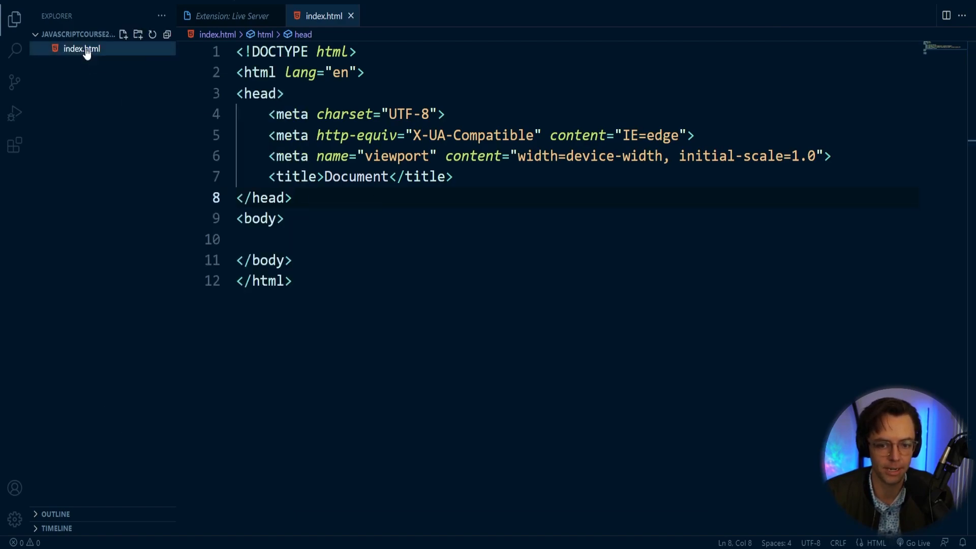
{"action": "right_click", "coordinate": [81, 48]}
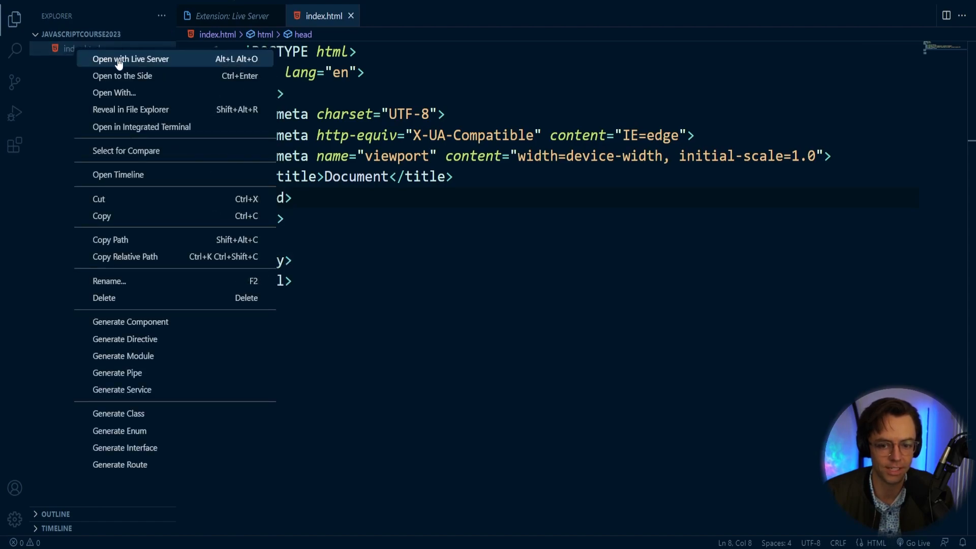
{"action": "left_click", "coordinate": [130, 59]}
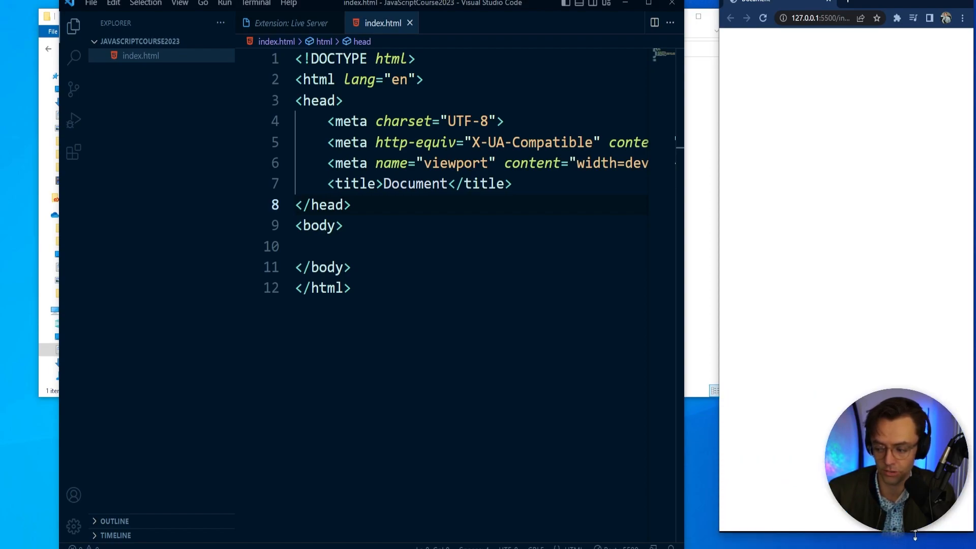
{"action": "mouse_move", "coordinate": [287, 4]}
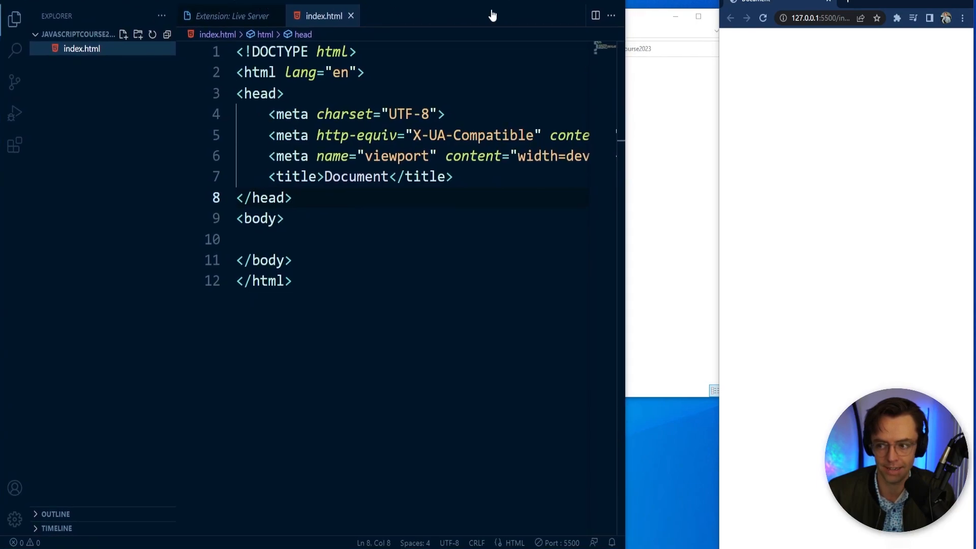
{"action": "mouse_move", "coordinate": [646, 41]}
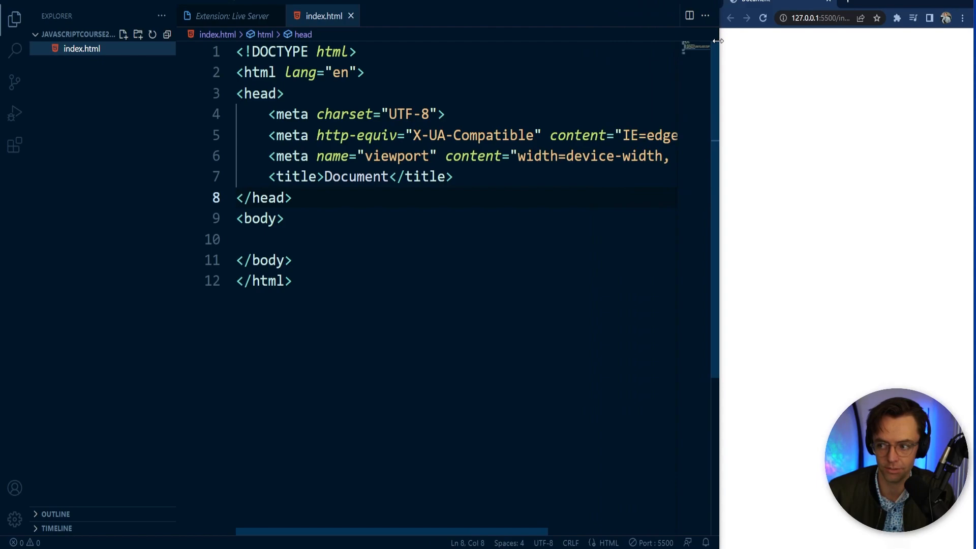
{"action": "mouse_move", "coordinate": [759, 94]}
{"action": "type", "text": "<h1></h1>"}
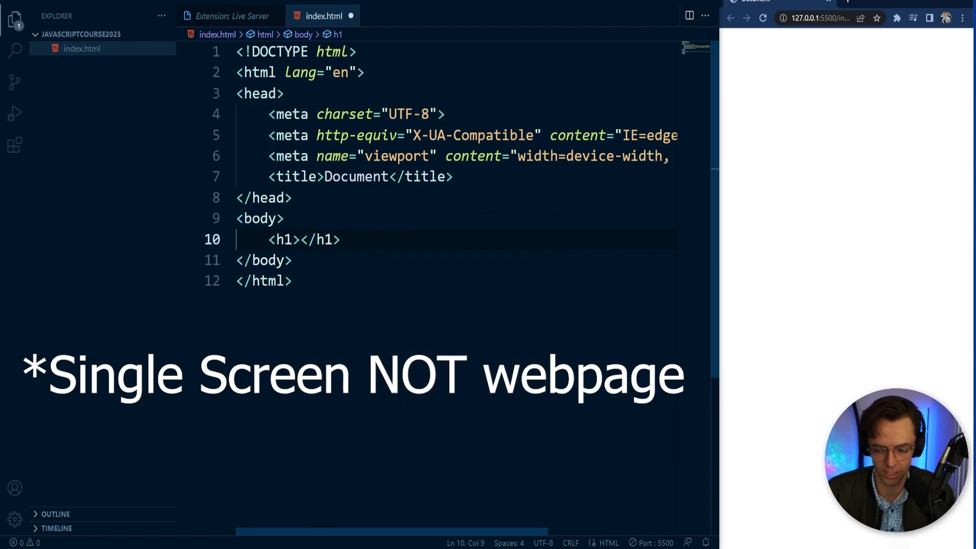
Add <h1>Test</h1> in the body, save, and reload the live page to confirm Test appears.
{"action": "type", "text": "Test"}
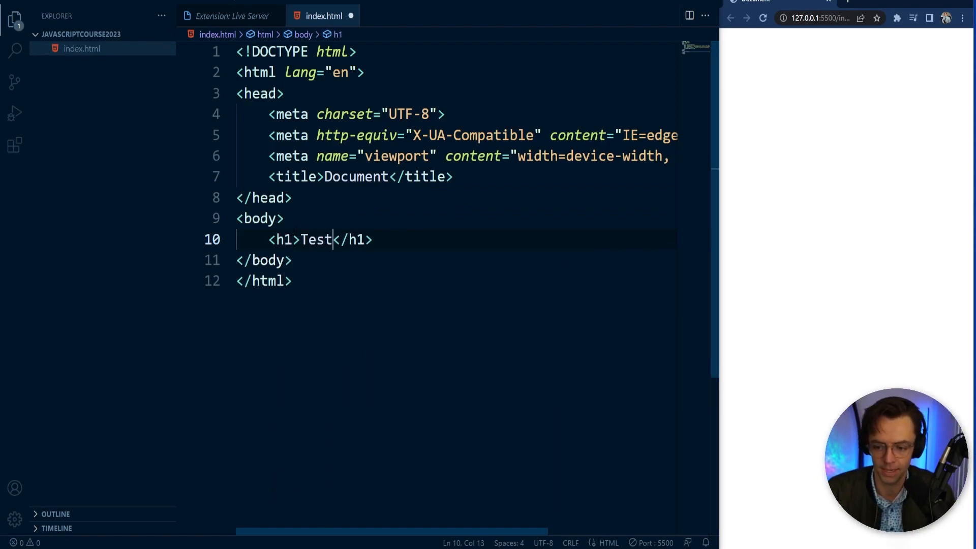
{"action": "key", "text": "ctrl+s"}
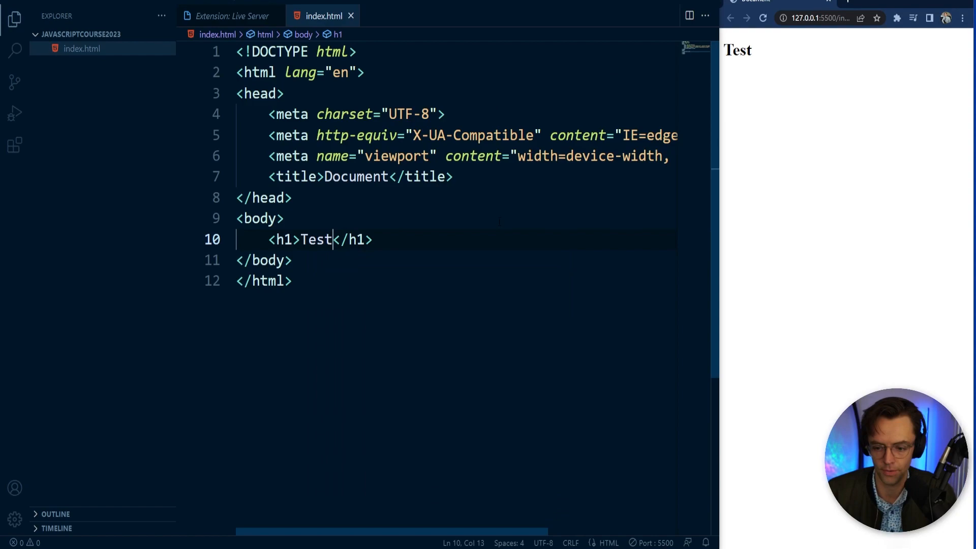
{"action": "left_click", "coordinate": [292, 281]}
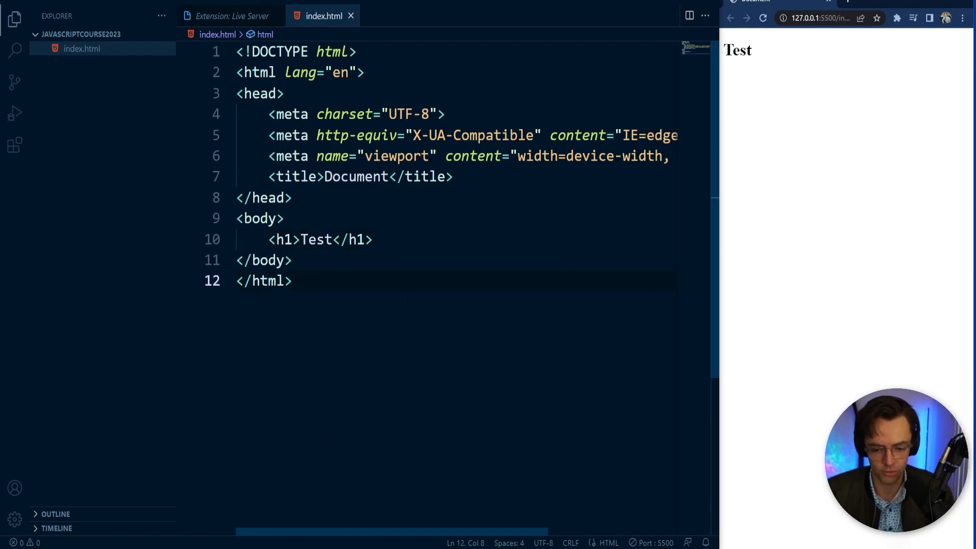
{"action": "key", "text": "ctrl+s"}
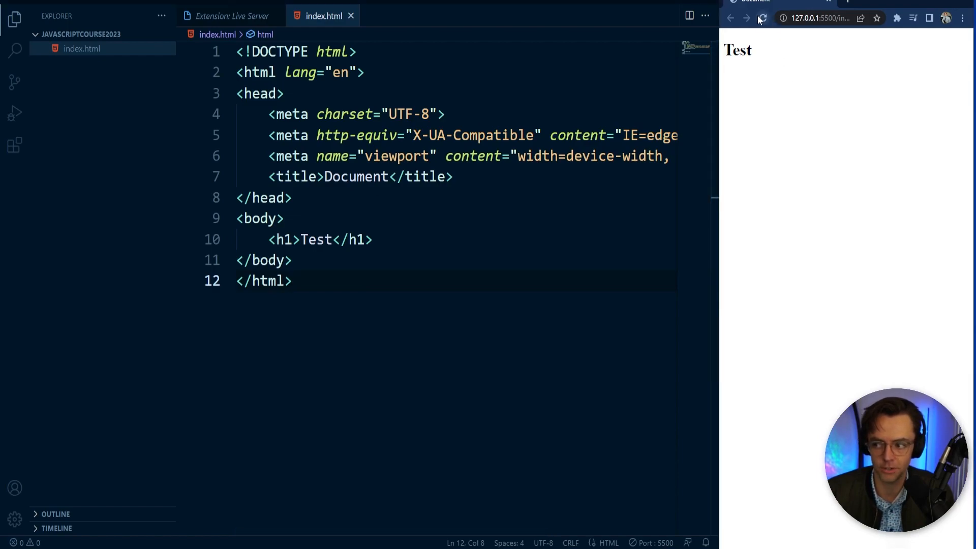
{"action": "left_click", "coordinate": [445, 114]}
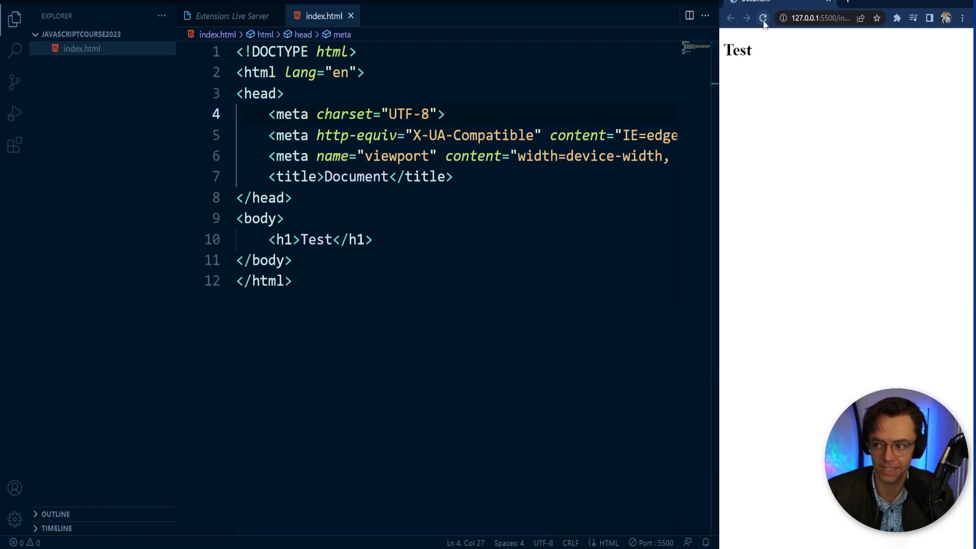
{"action": "left_click", "coordinate": [293, 177]}
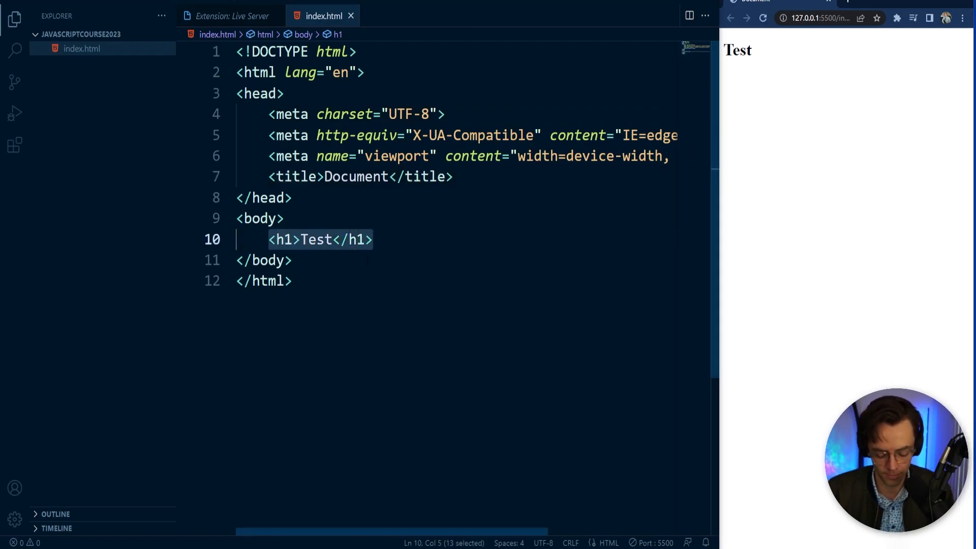
Retype the heading text as Test and start a new line after the title in the head.
{"action": "key", "text": "Delete"}
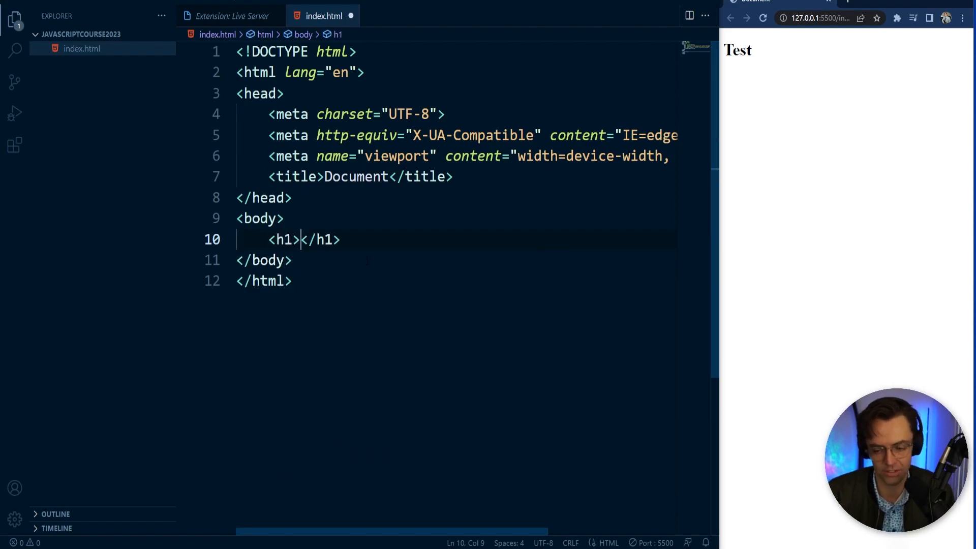
{"action": "type", "text": "Tes"}
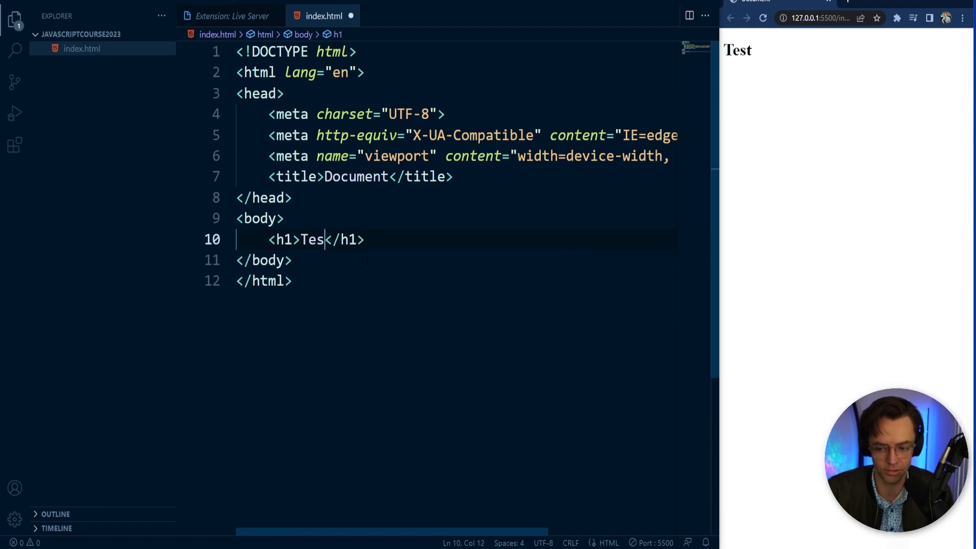
{"action": "type", "text": "t"}
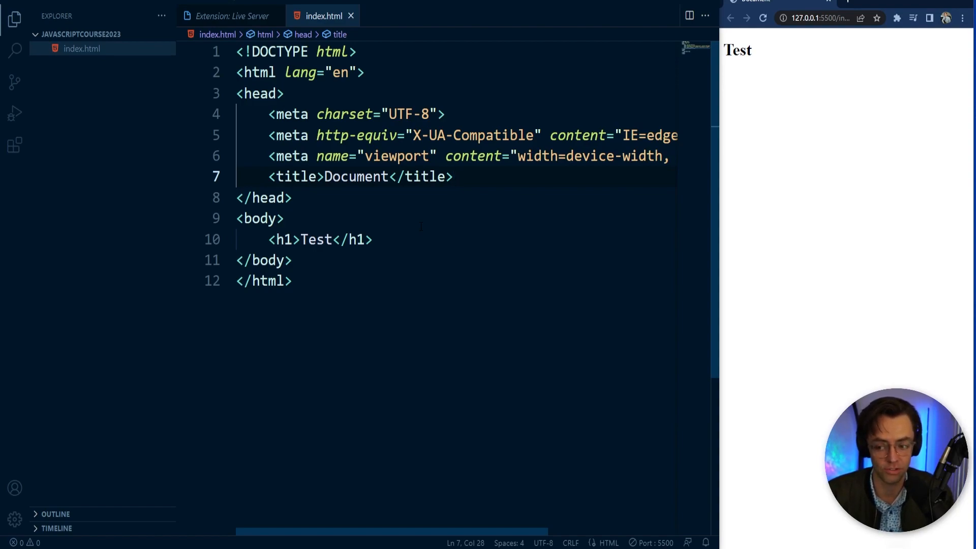
{"action": "key", "text": "Enter"}
{"action": "type", "text": "<script>"}
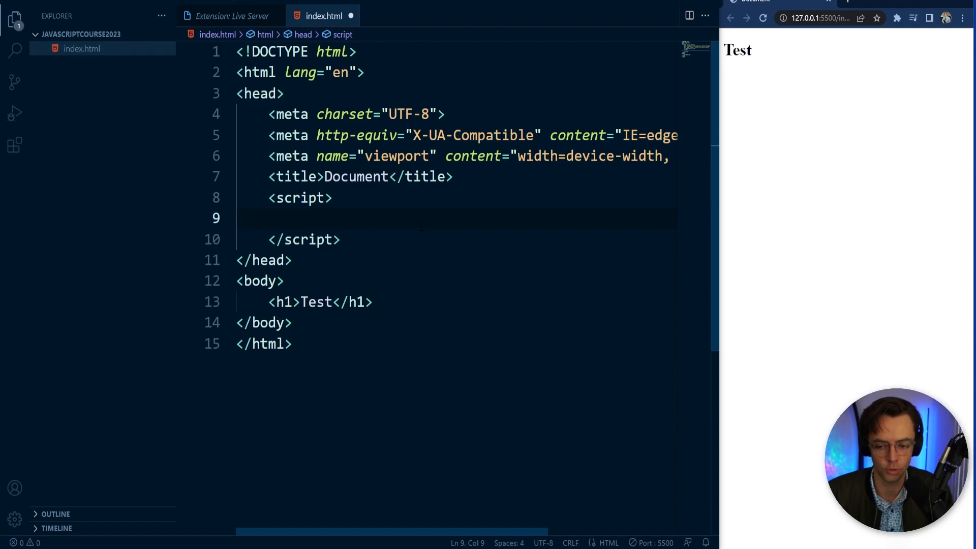
Fill the head script with console.log("teddy"); and save the file.
{"action": "type", "text": "console.log"}
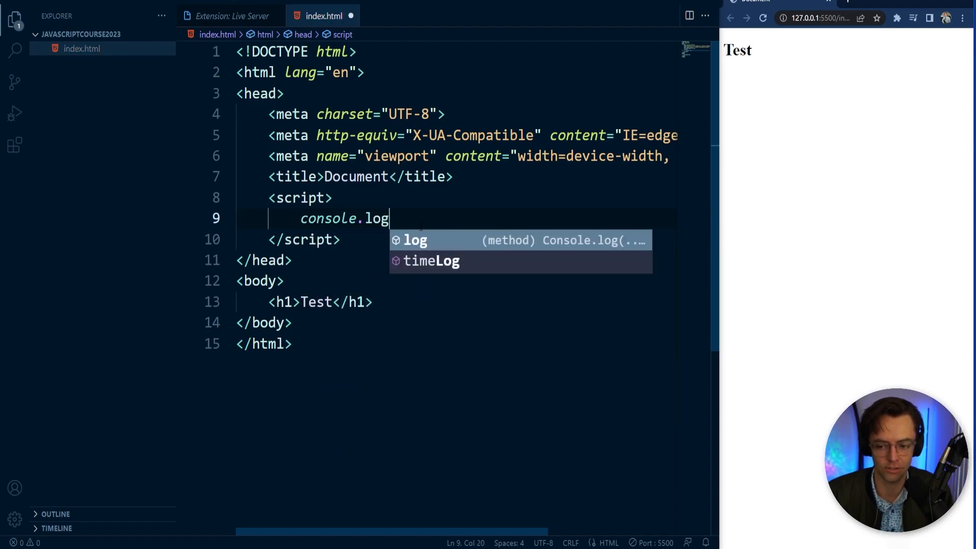
{"action": "type", "text": "(\"teddy\")"}
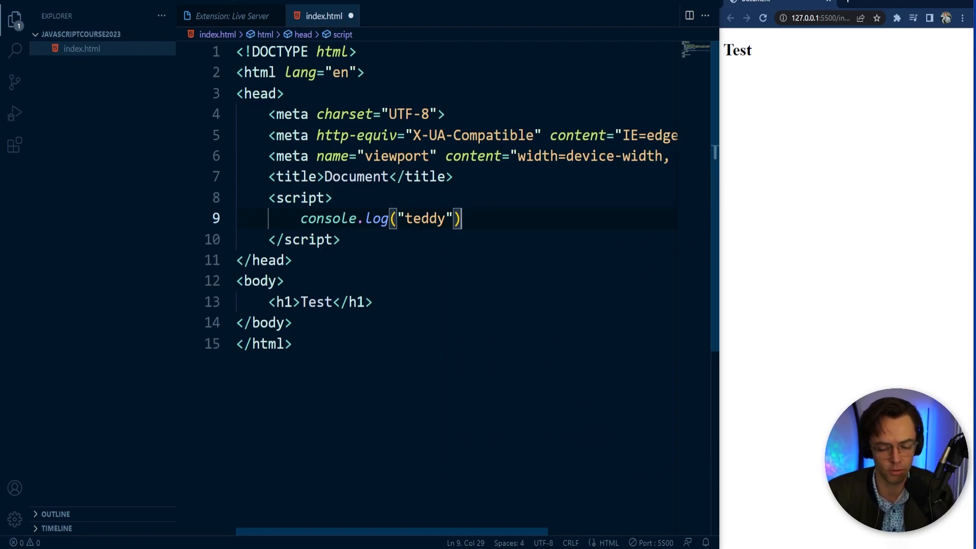
{"action": "type", "text": ";"}
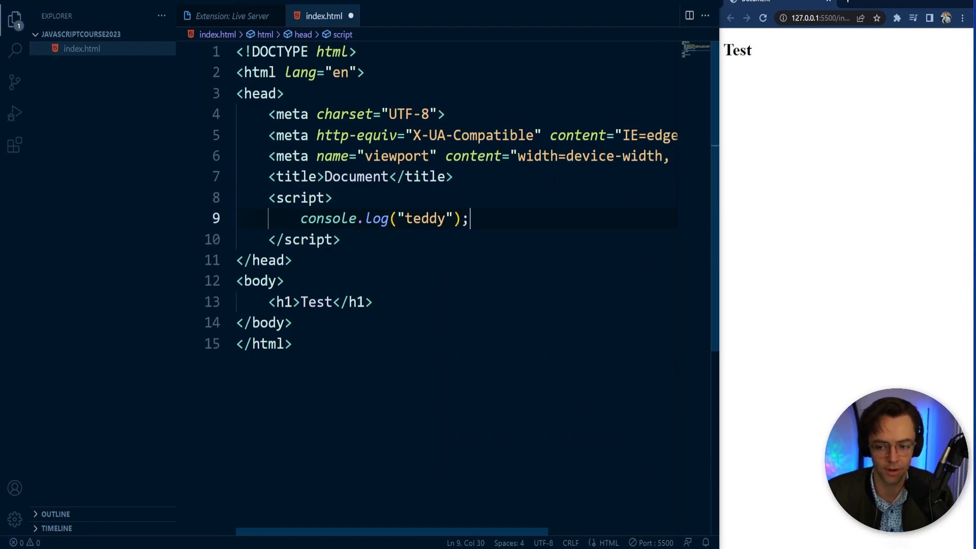
{"action": "key", "text": "ctrl+s"}
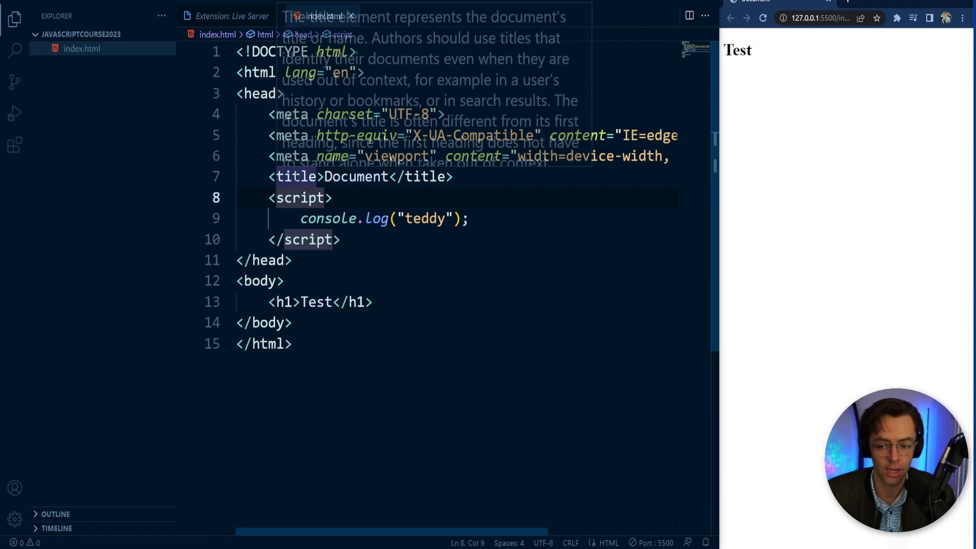
Place the caret after the closing </body> tag, ready to add a new line.
{"action": "left_click", "coordinate": [323, 302]}
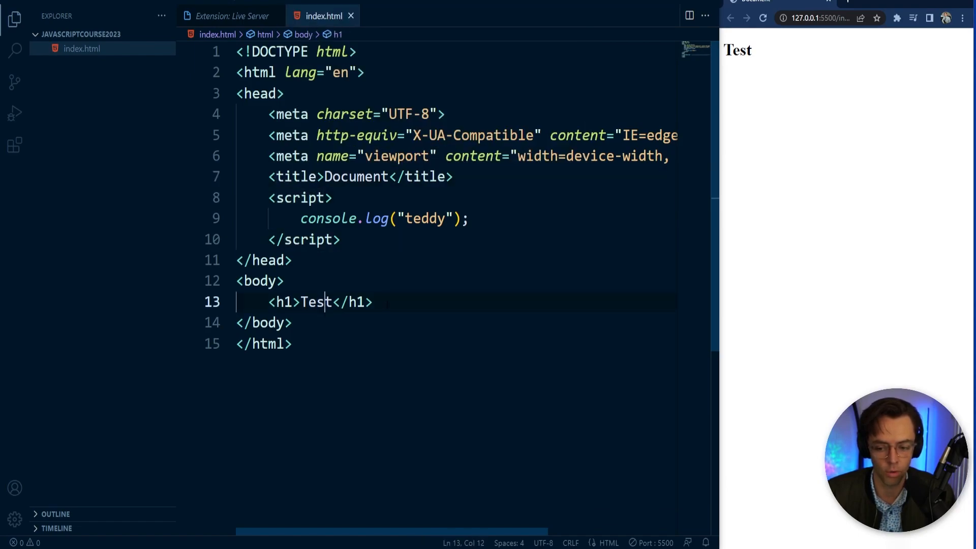
{"action": "left_click", "coordinate": [274, 322]}
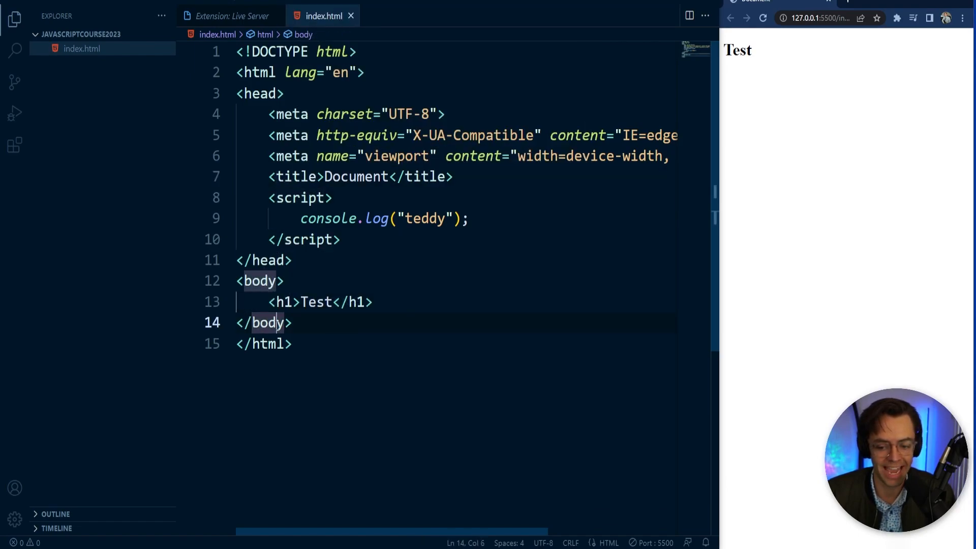
{"action": "left_click", "coordinate": [287, 322]}
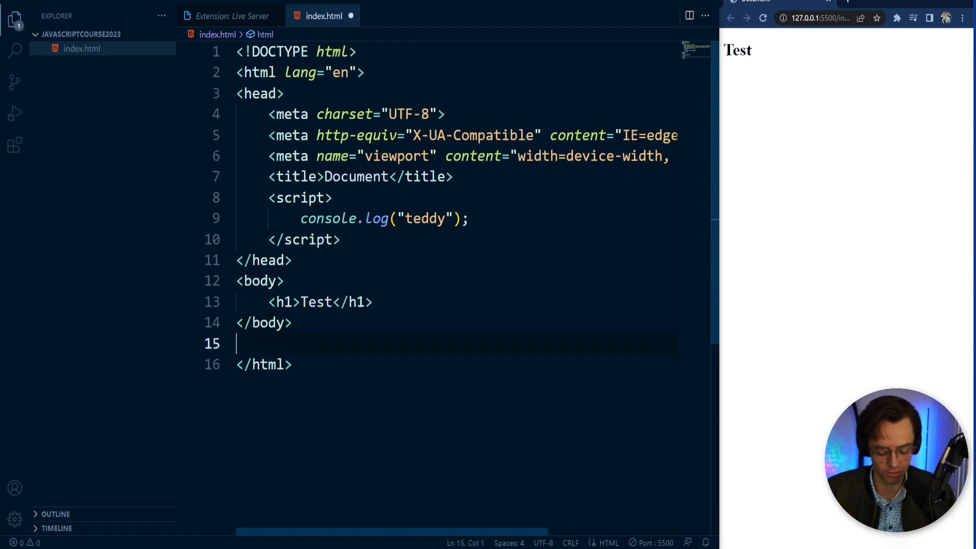
Insert an empty <script> block right after the Test heading, before </body>, with the caret inside it.
{"action": "type", "text": "<cd"}
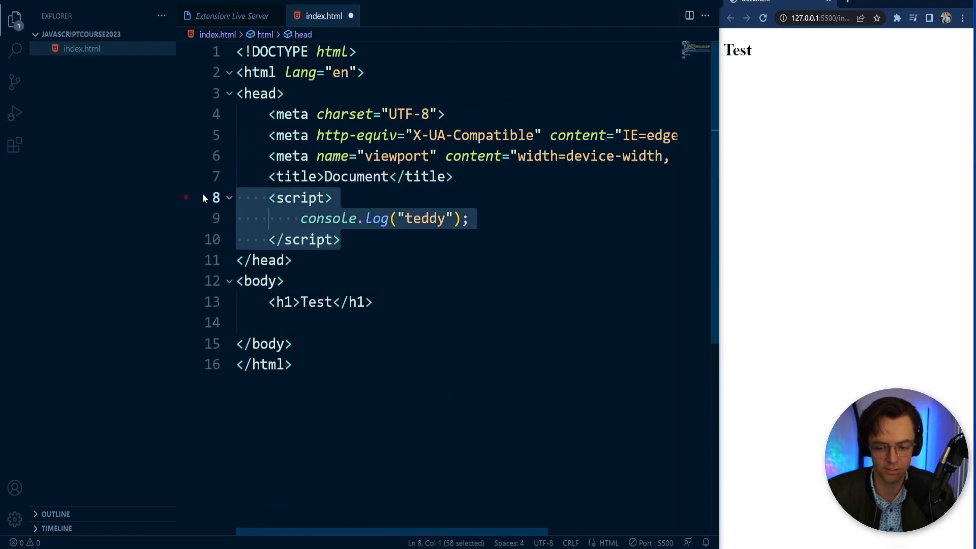
{"action": "key", "text": "Delete"}
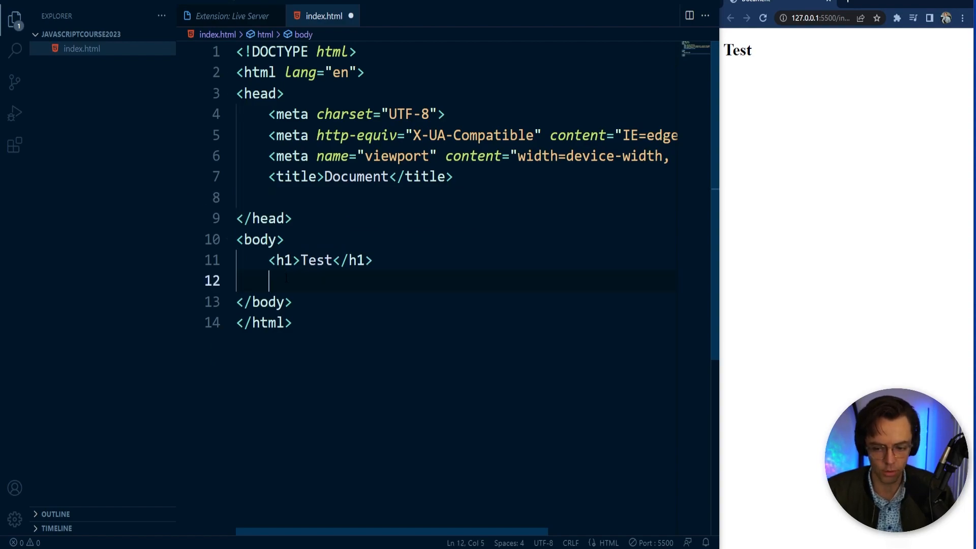
{"action": "type", "text": "<script>"}
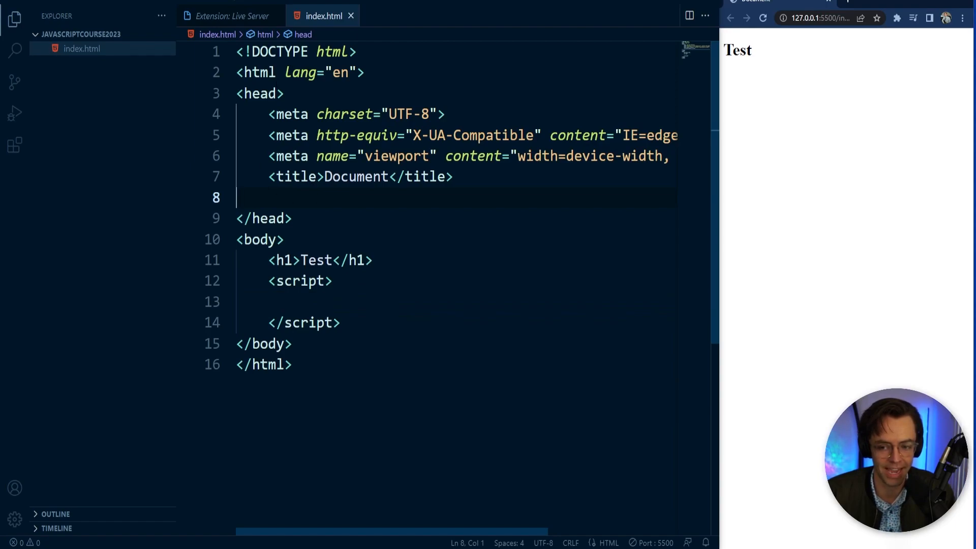
{"action": "left_click", "coordinate": [302, 302]}
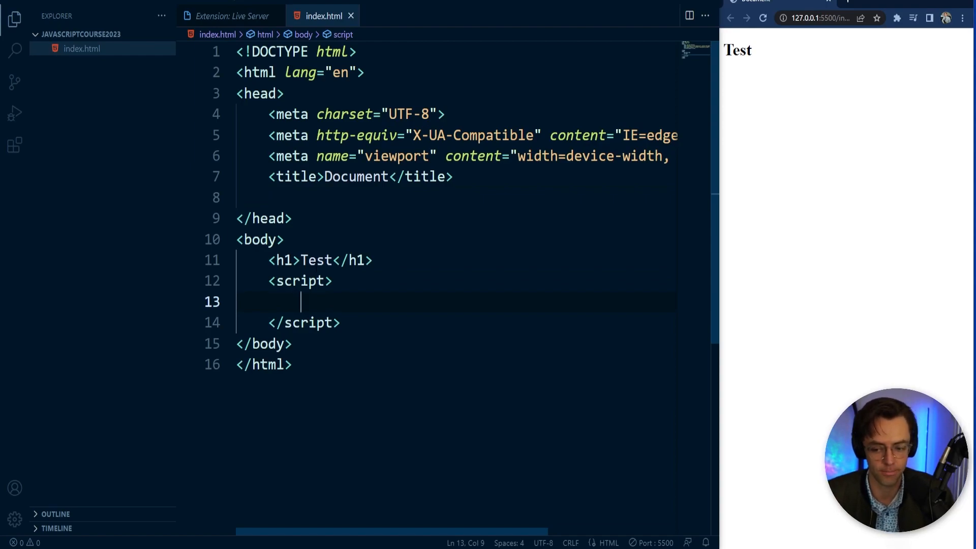
Write console.log('teddy'); inside the body script block and save the file.
{"action": "type", "text": "c"}
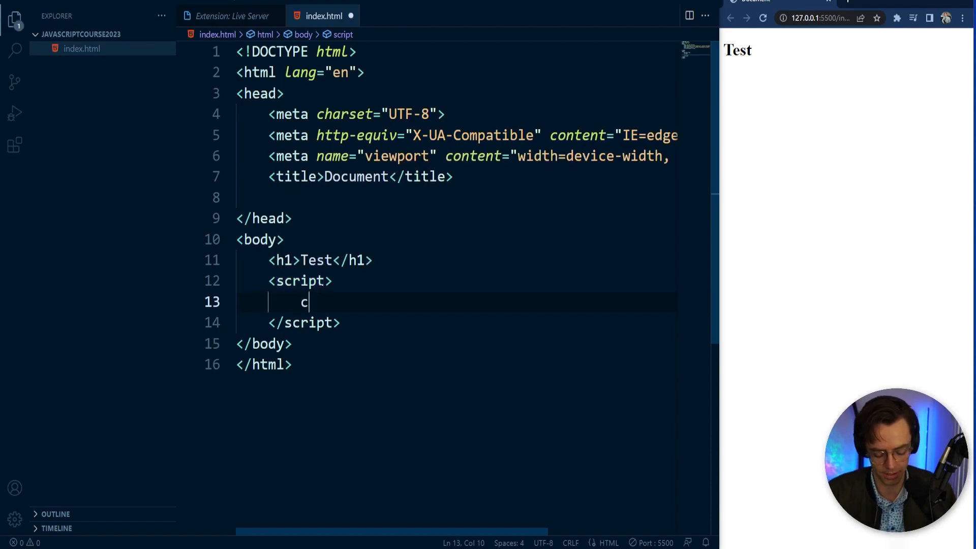
{"action": "type", "text": "onsole"}
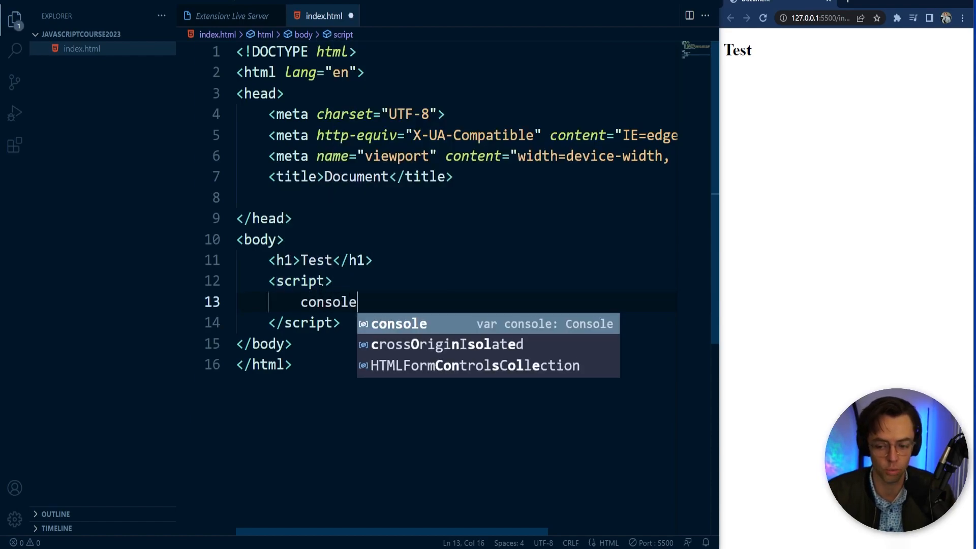
{"action": "type", "text": ".lo0"}
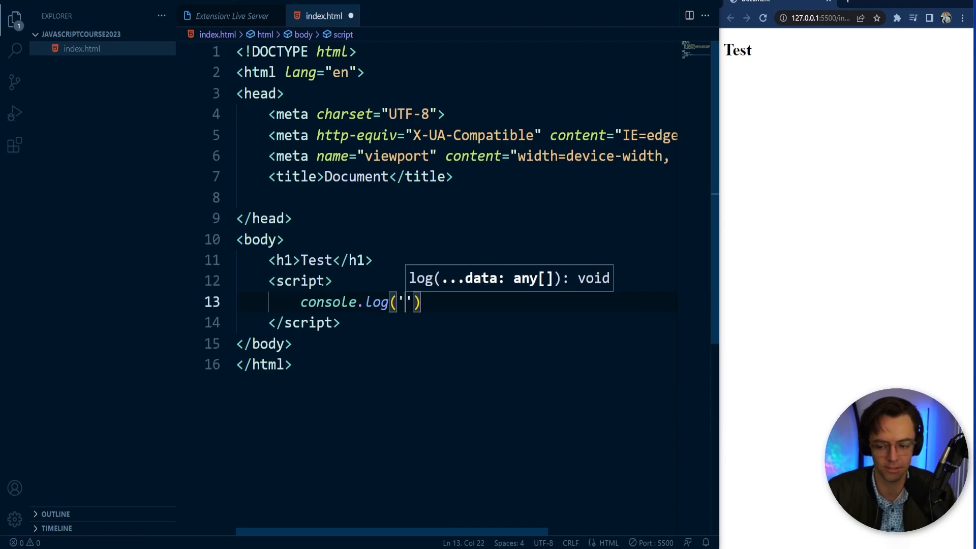
{"action": "type", "text": "te"}
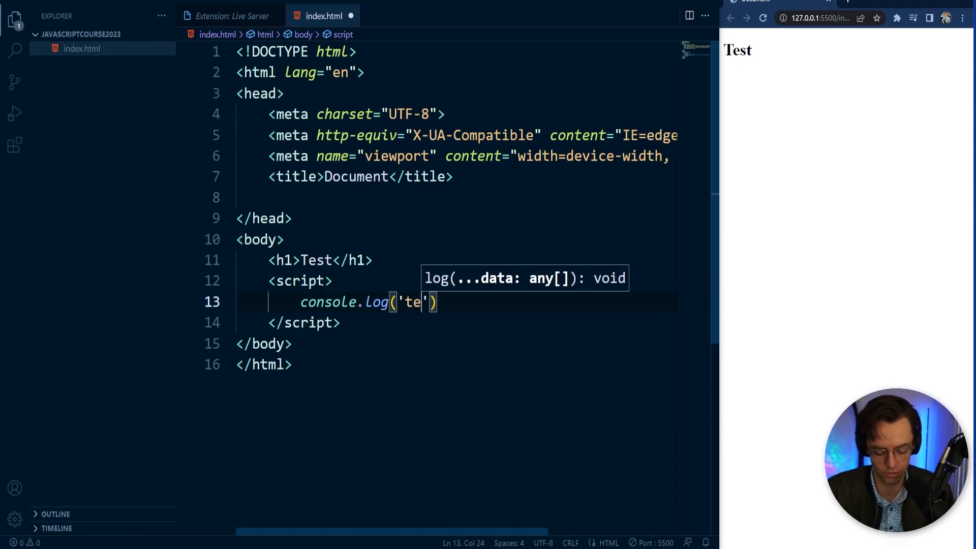
{"action": "type", "text": "ddy"}
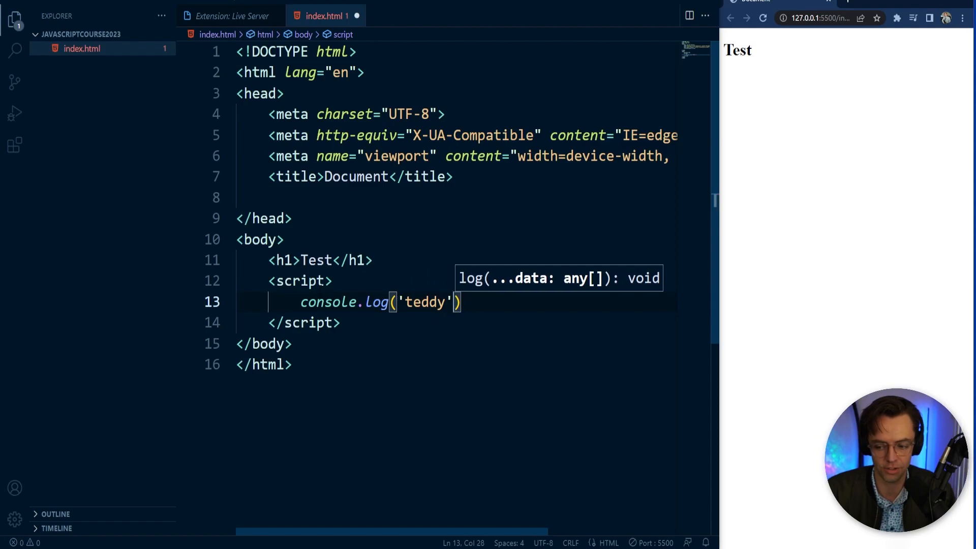
{"action": "type", "text": ";"}
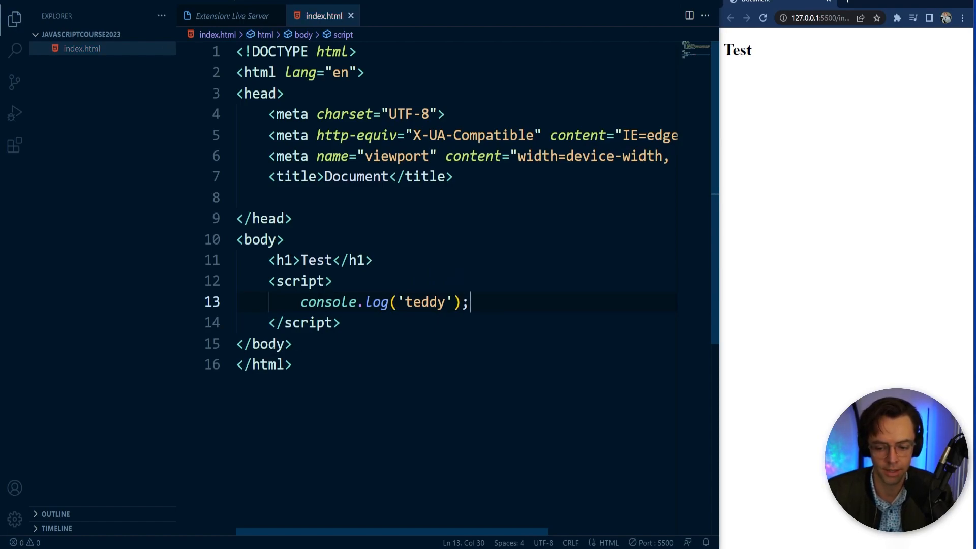
{"action": "left_click", "coordinate": [293, 364]}
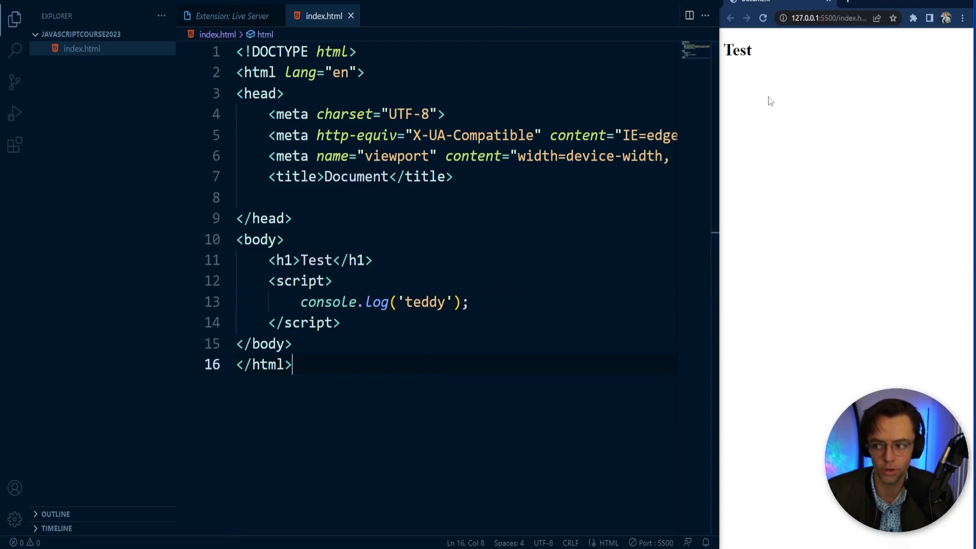
Open Chrome DevTools on the Test page via Inspect, toggling it with F12 and reopening it.
{"action": "right_click", "coordinate": [770, 101]}
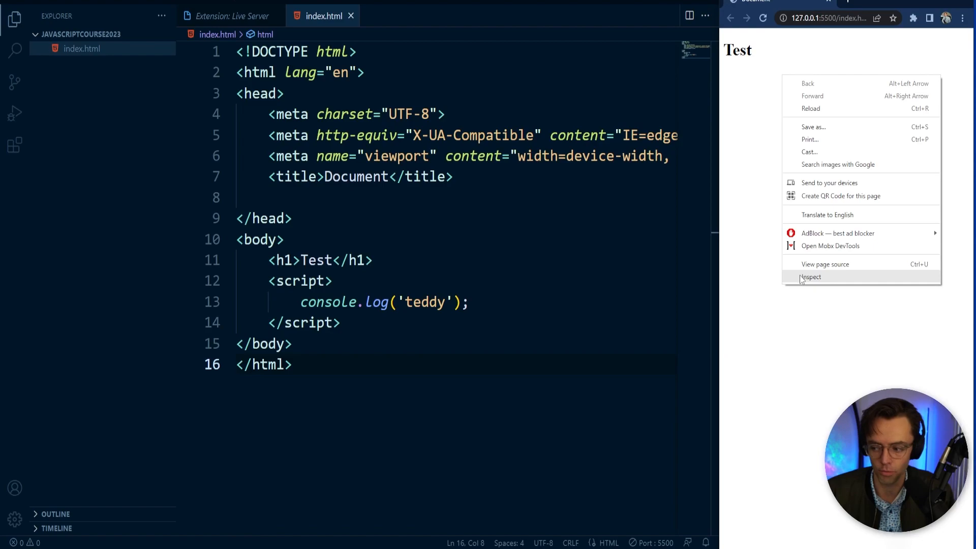
{"action": "left_click", "coordinate": [810, 277]}
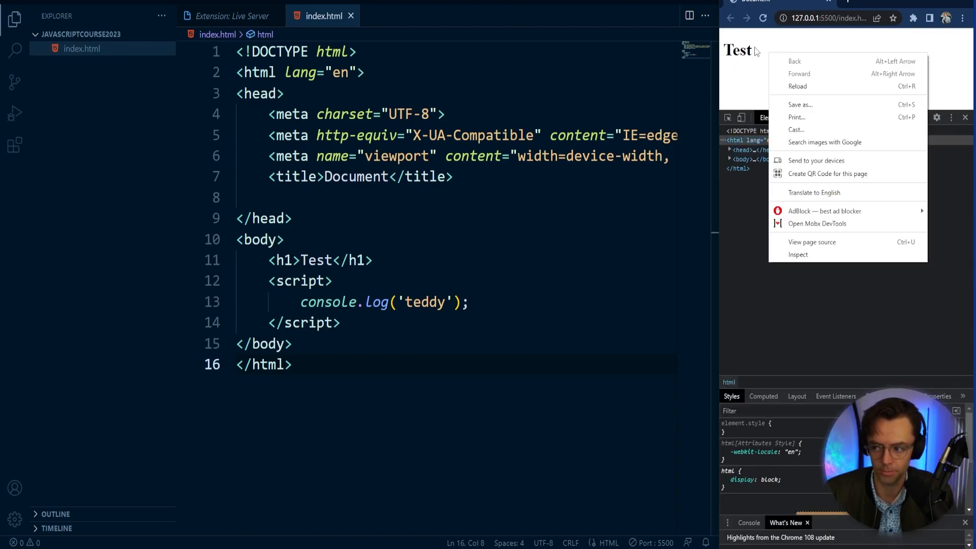
{"action": "left_click", "coordinate": [798, 254]}
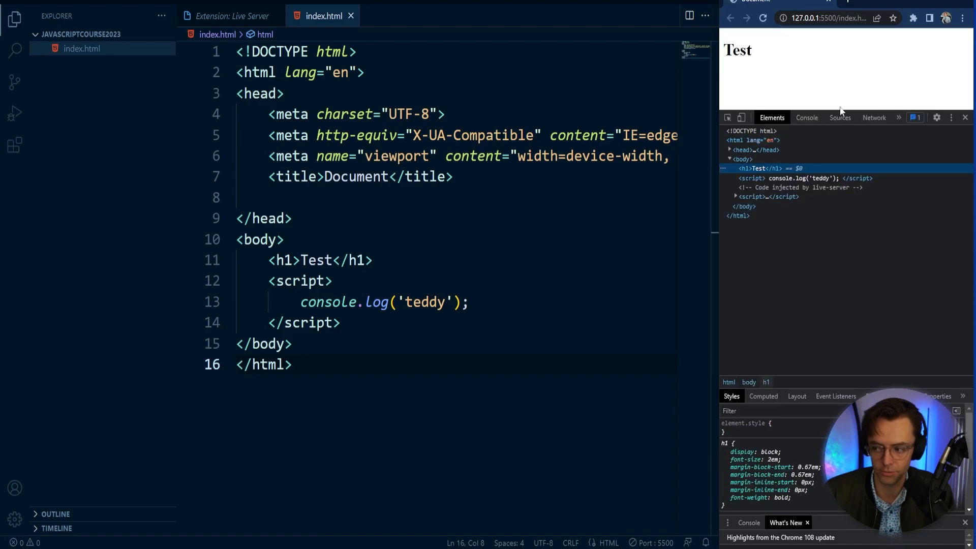
{"action": "key", "text": "f12"}
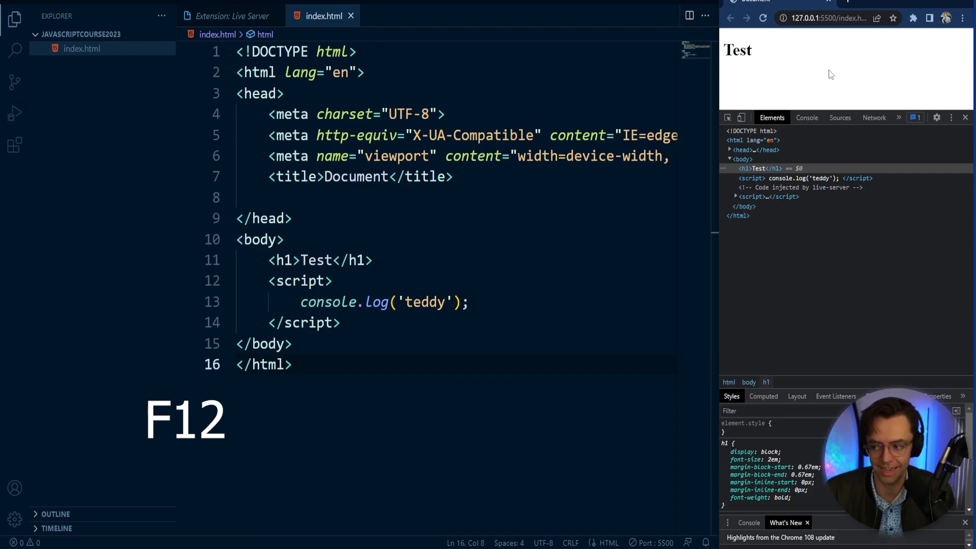
{"action": "right_click", "coordinate": [830, 74]}
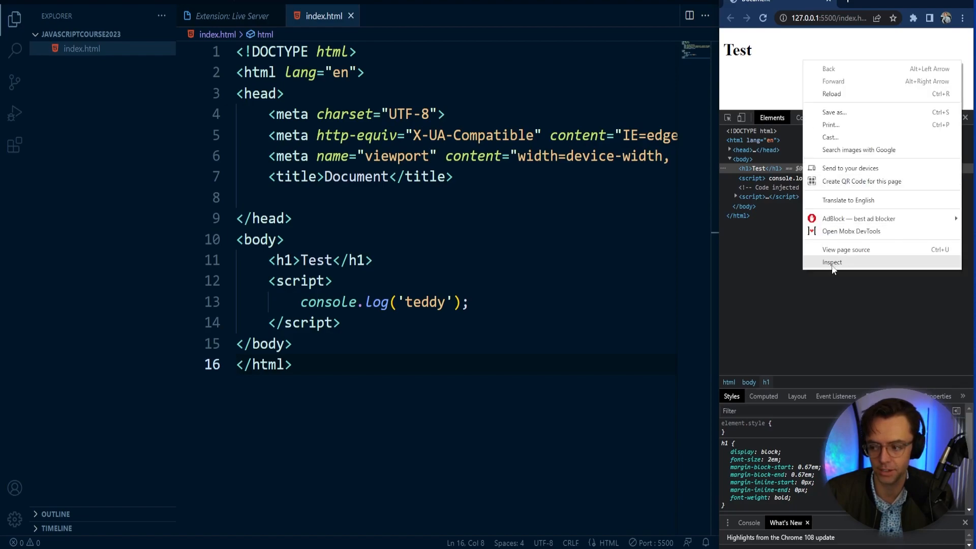
{"action": "left_click", "coordinate": [831, 261]}
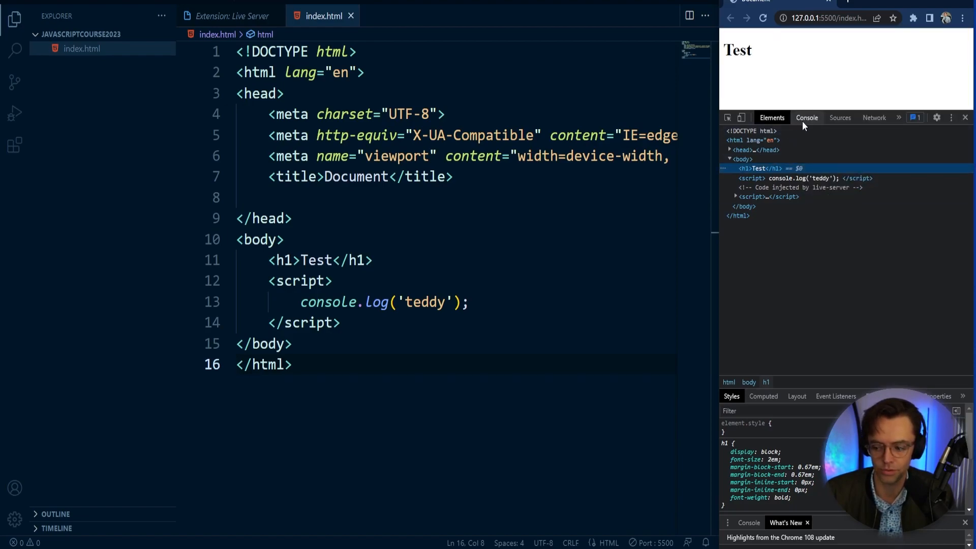
Show the Console panel with 'teddy' logged from index.html line 13.
{"action": "left_click", "coordinate": [806, 117]}
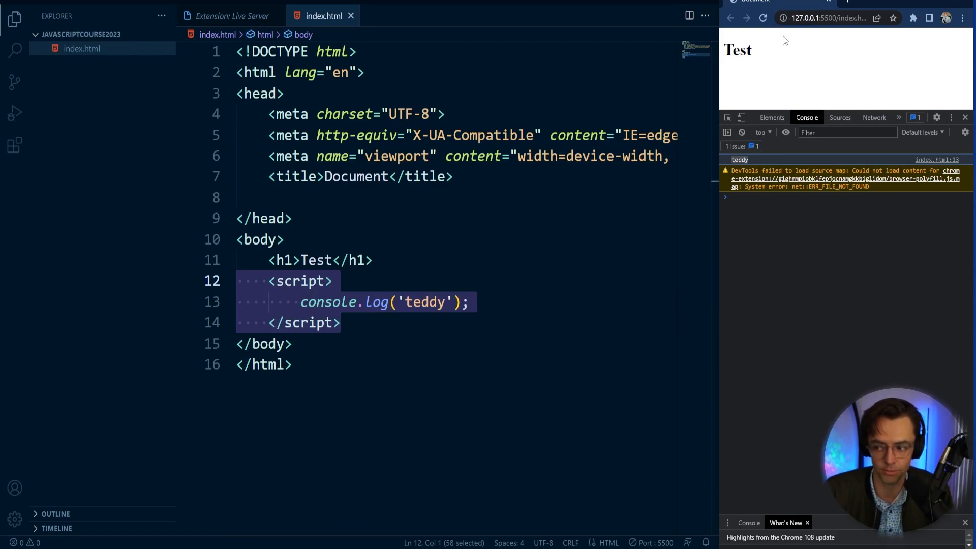
{"action": "mouse_move", "coordinate": [732, 163]}
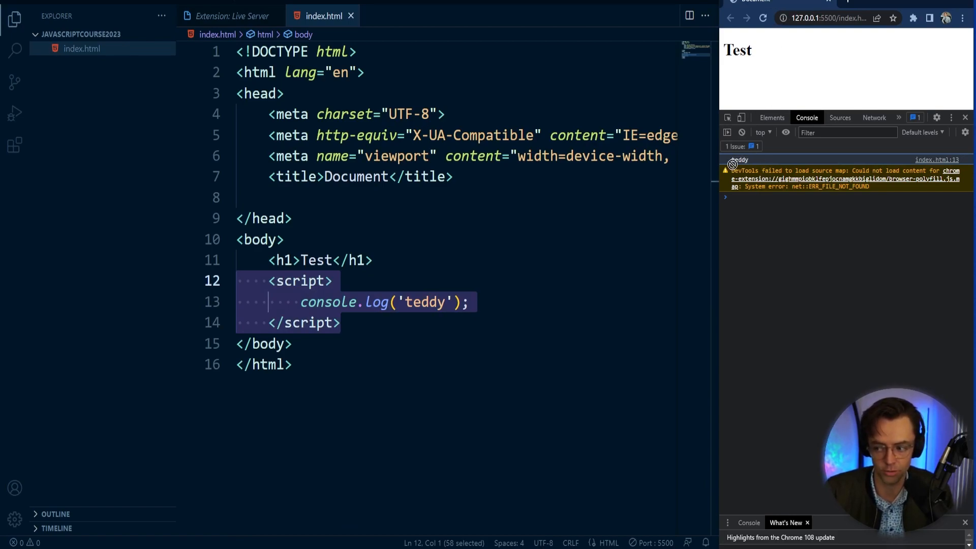
{"action": "left_click", "coordinate": [428, 302]}
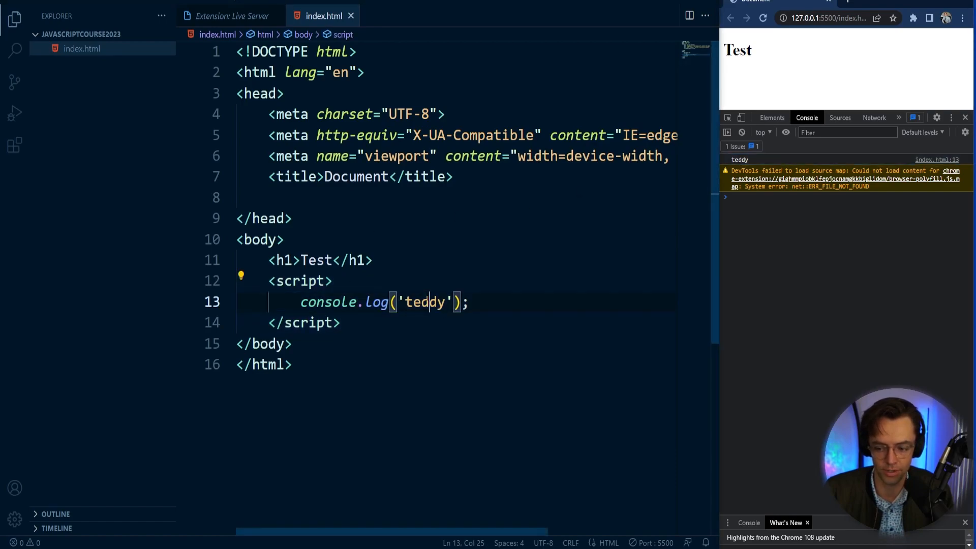
Change console.log to log 'test' and confirm 'test' appears in the Chrome console.
{"action": "type", "text": "test"}
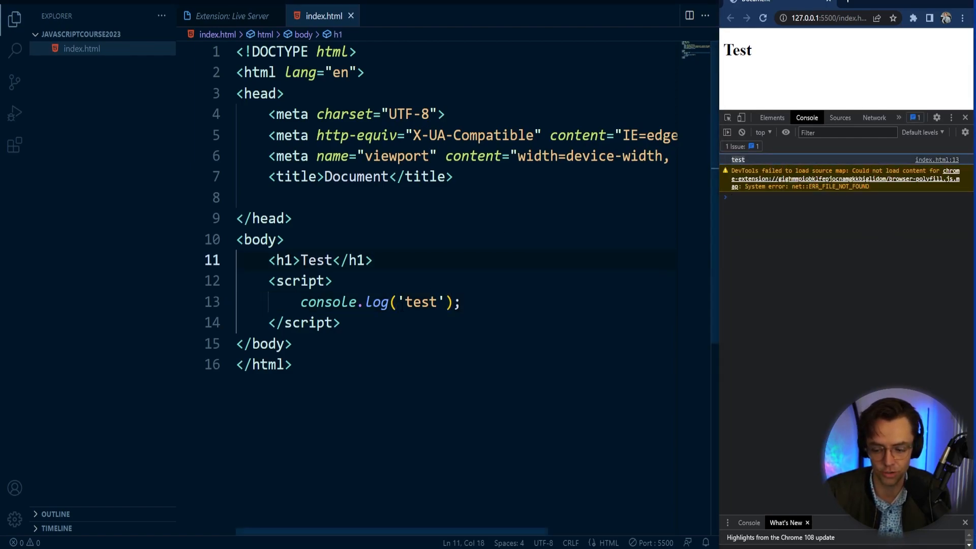
{"action": "left_click", "coordinate": [341, 322]}
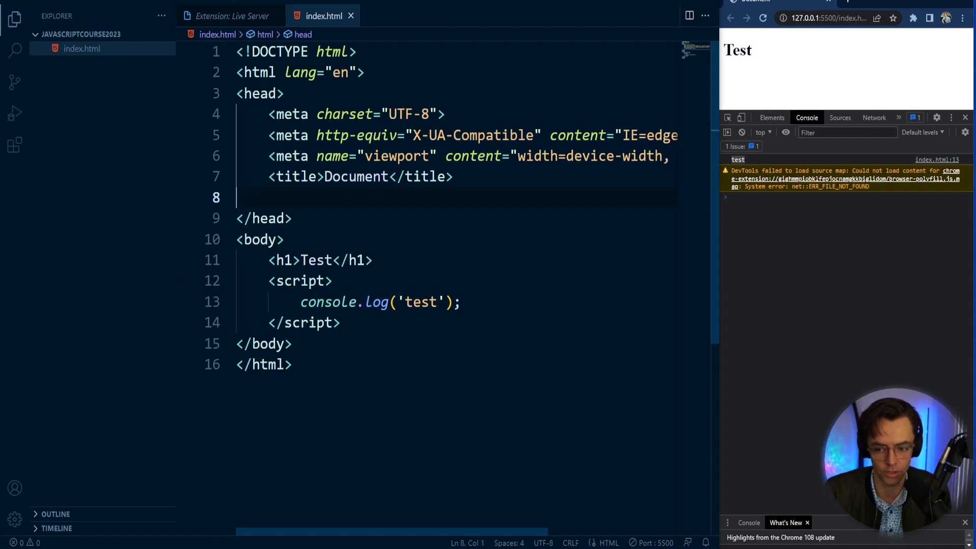
{"action": "left_click", "coordinate": [373, 302]}
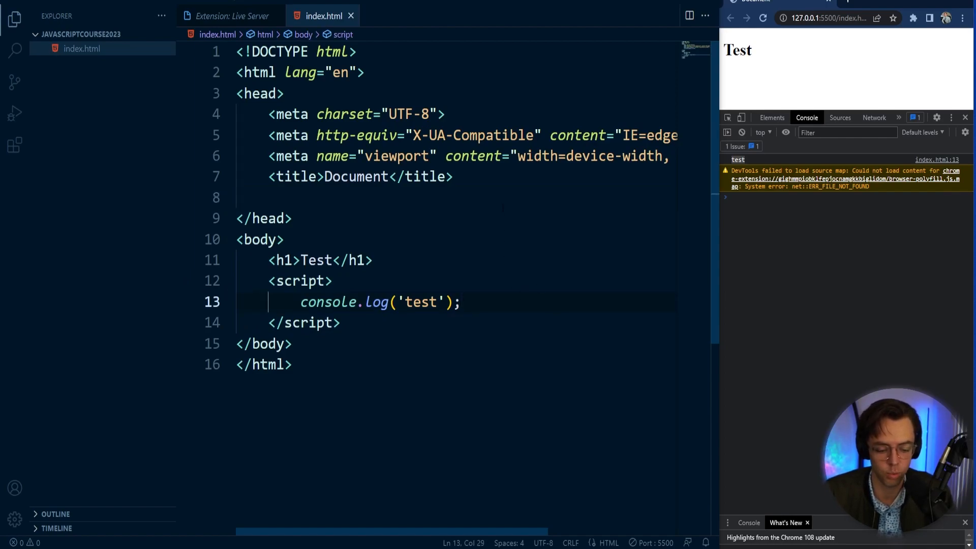